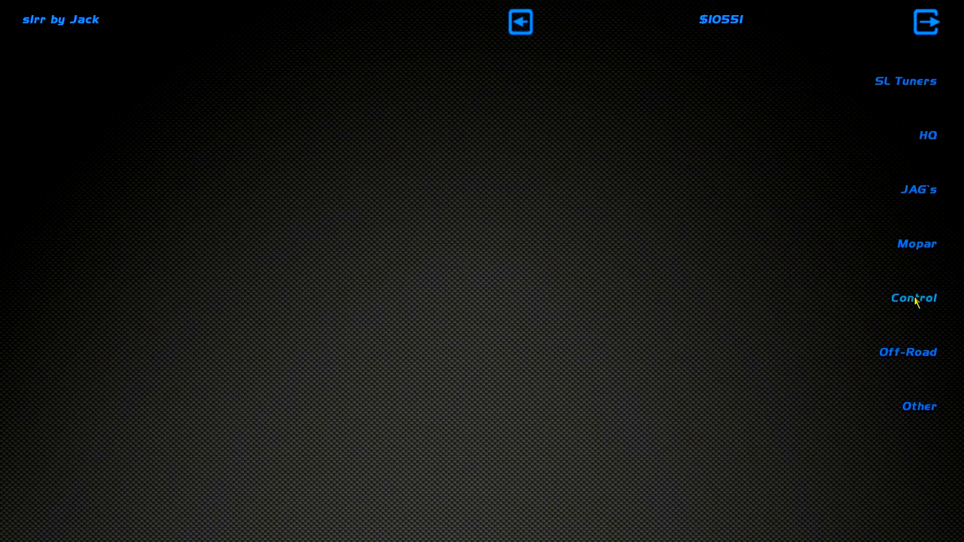
- Buy the Control 245/35 R18 Drag Compound tire and confirm the purchase
{"action": "left_click", "coordinate": [913, 299]}
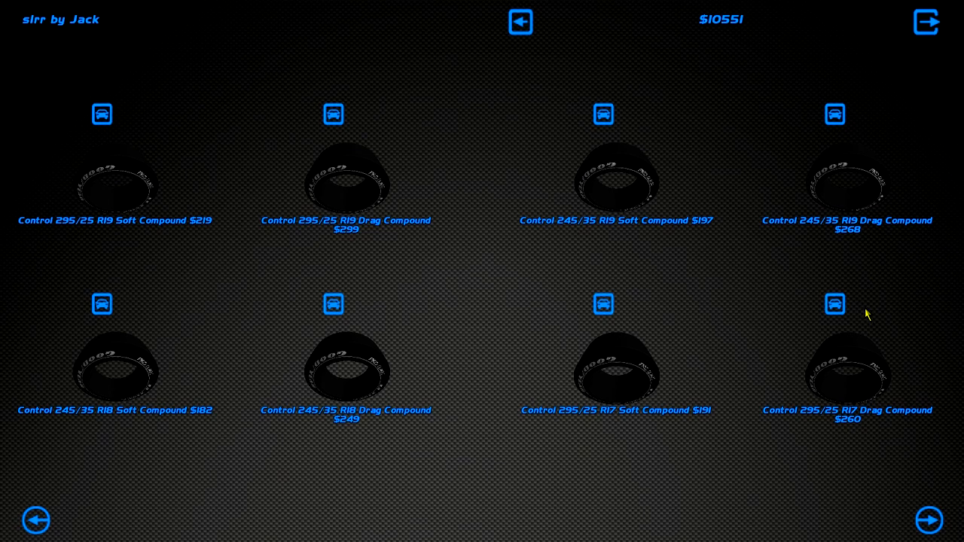
{"action": "mouse_move", "coordinate": [756, 372]}
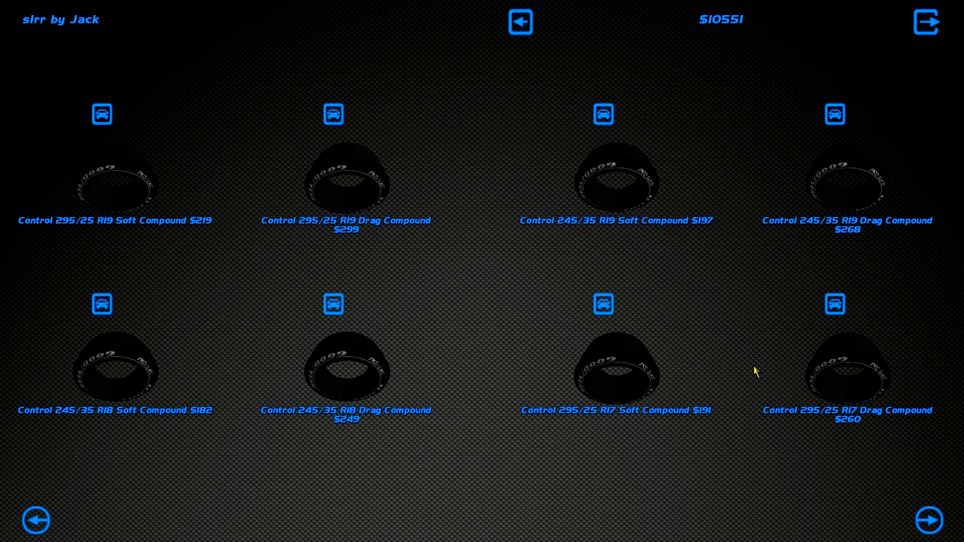
{"action": "left_click", "coordinate": [346, 369]}
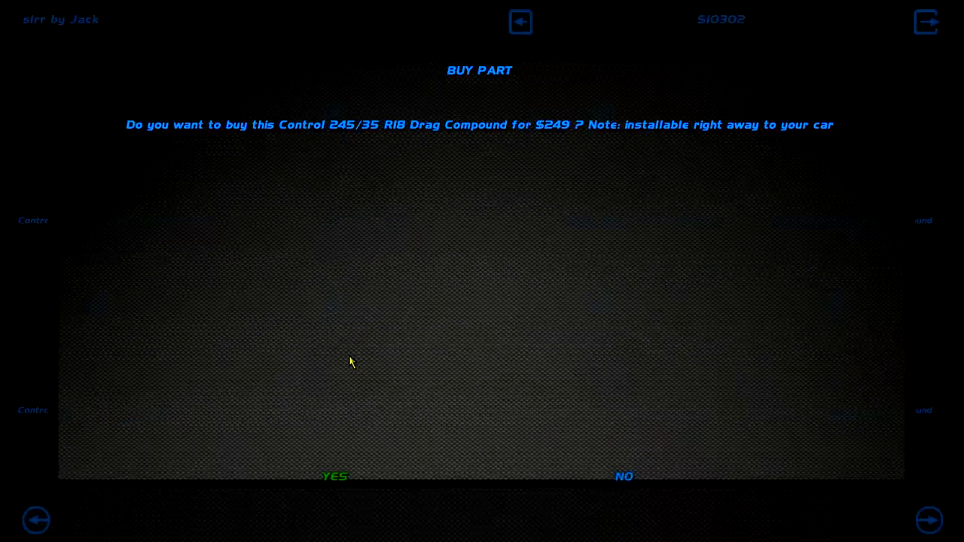
{"action": "left_click", "coordinate": [334, 476]}
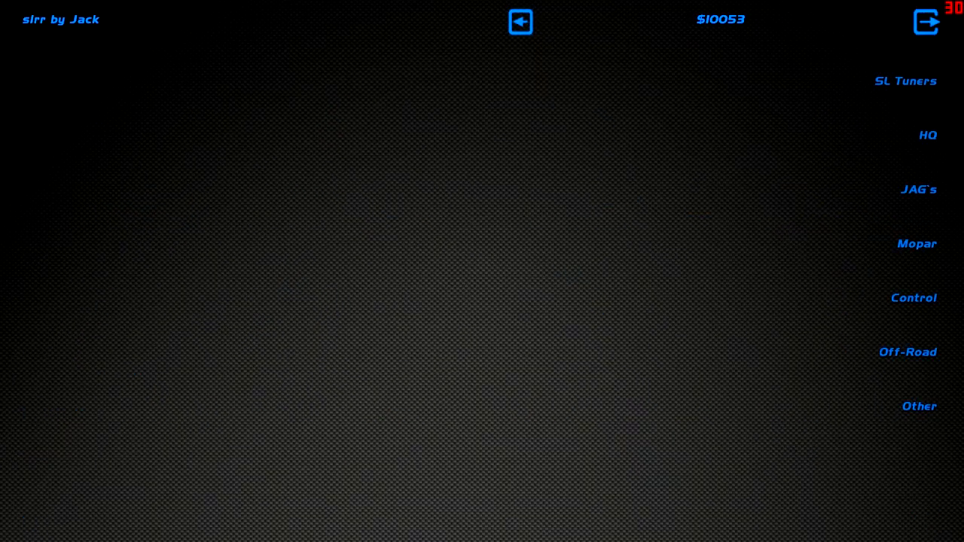
- Return to the garage and sell the old SL Tuners drag radials for $291
{"action": "left_click", "coordinate": [522, 21]}
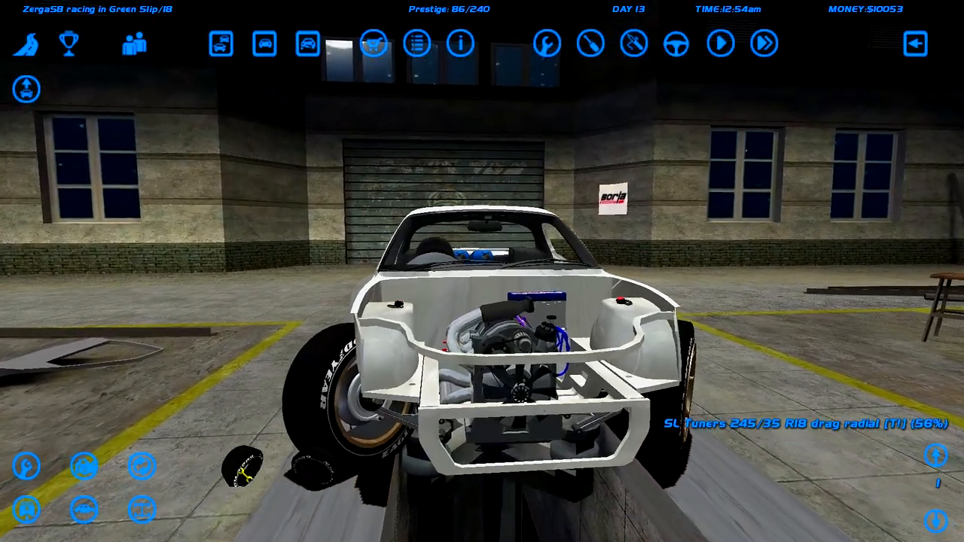
{"action": "left_click", "coordinate": [371, 42]}
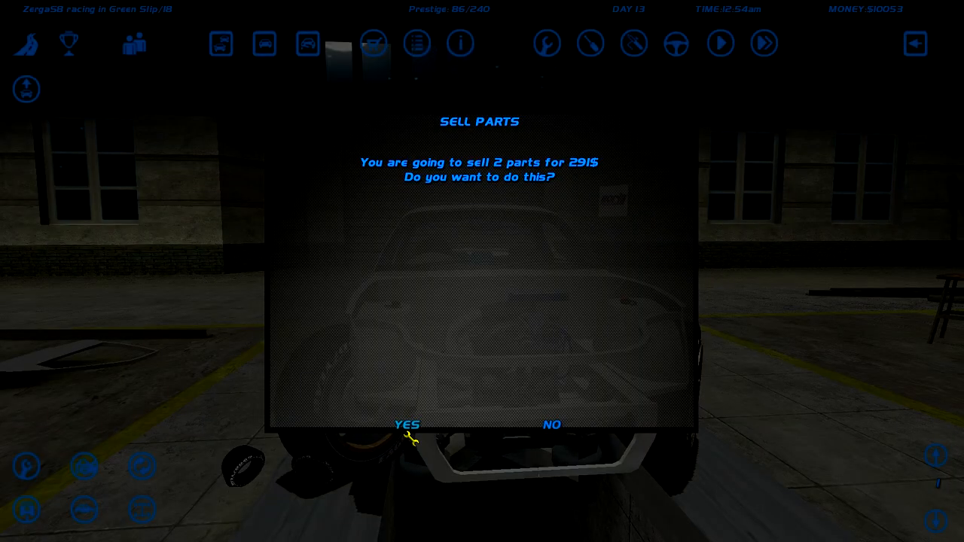
{"action": "left_click", "coordinate": [406, 425]}
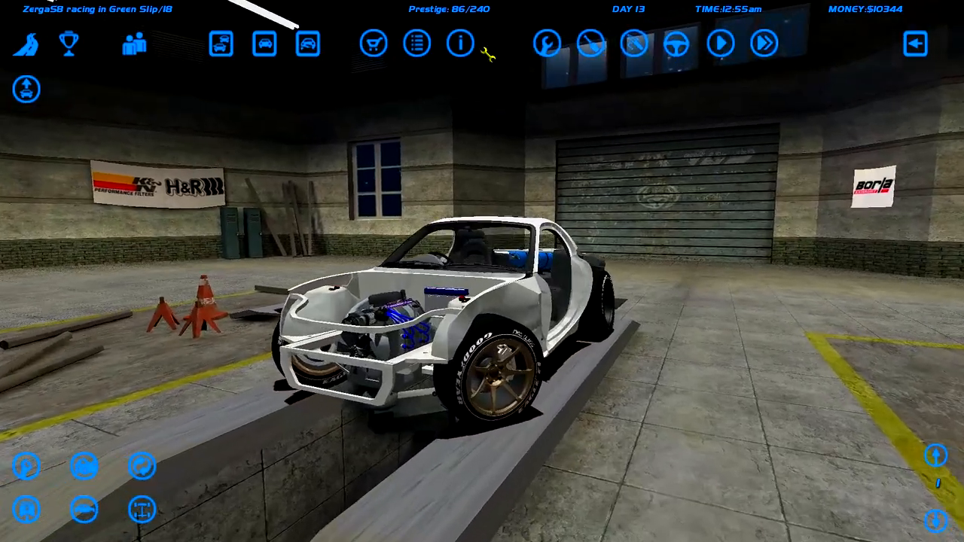
{"action": "left_click", "coordinate": [459, 42]}
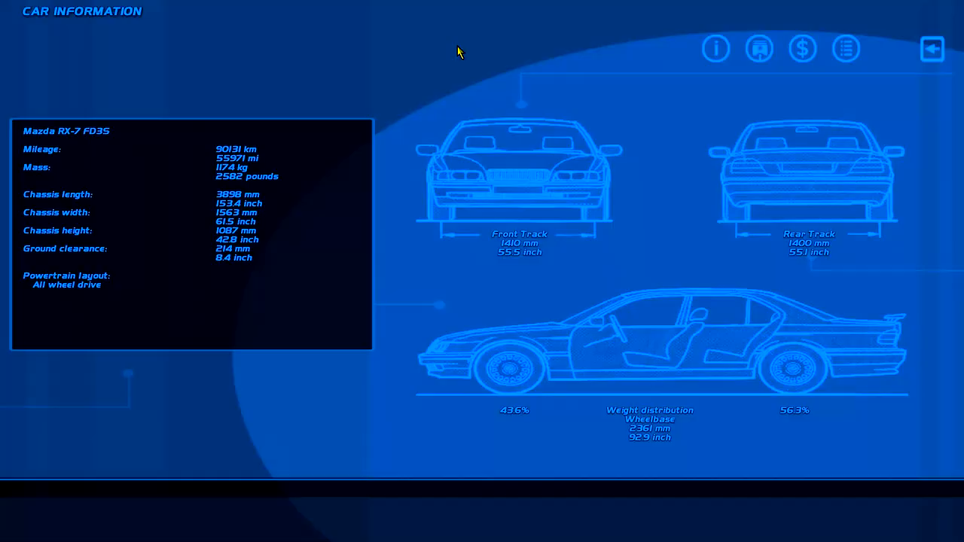
{"action": "mouse_move", "coordinate": [787, 48]}
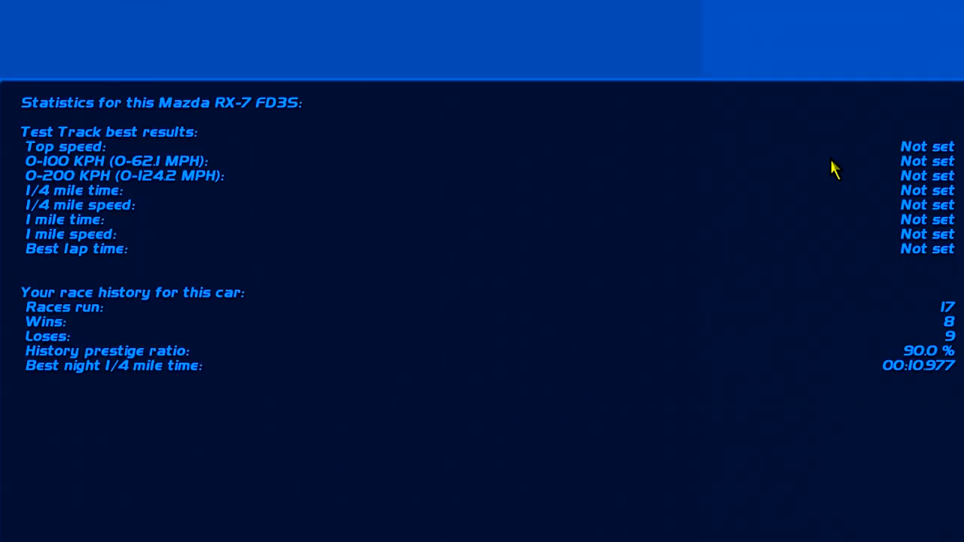
{"action": "mouse_move", "coordinate": [887, 99]}
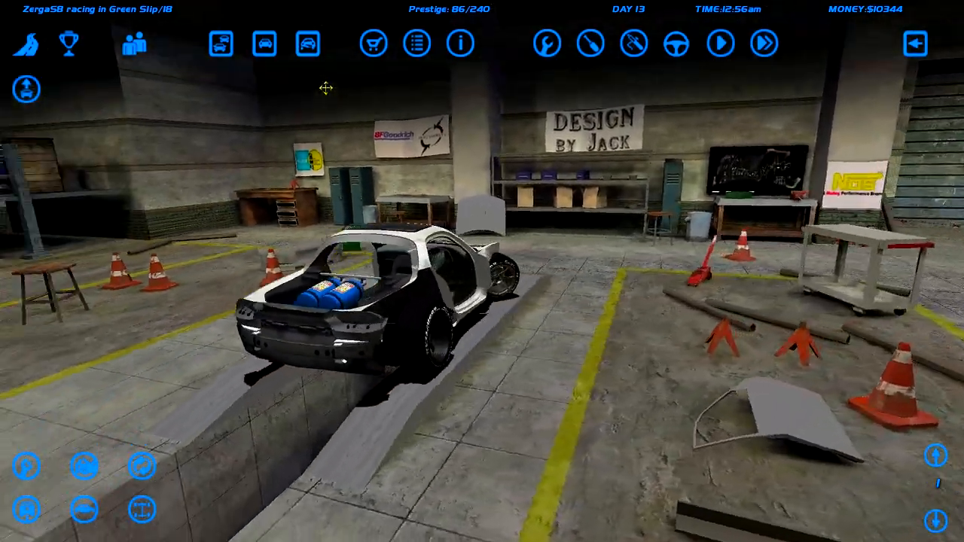
- Open the track selector and page through the 34 available maps
{"action": "left_click", "coordinate": [308, 42]}
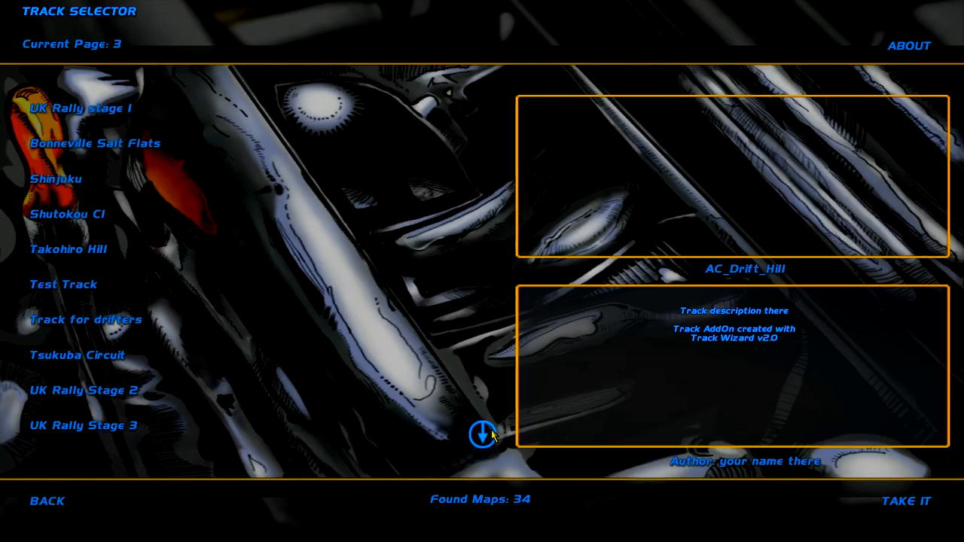
{"action": "left_click", "coordinate": [907, 500]}
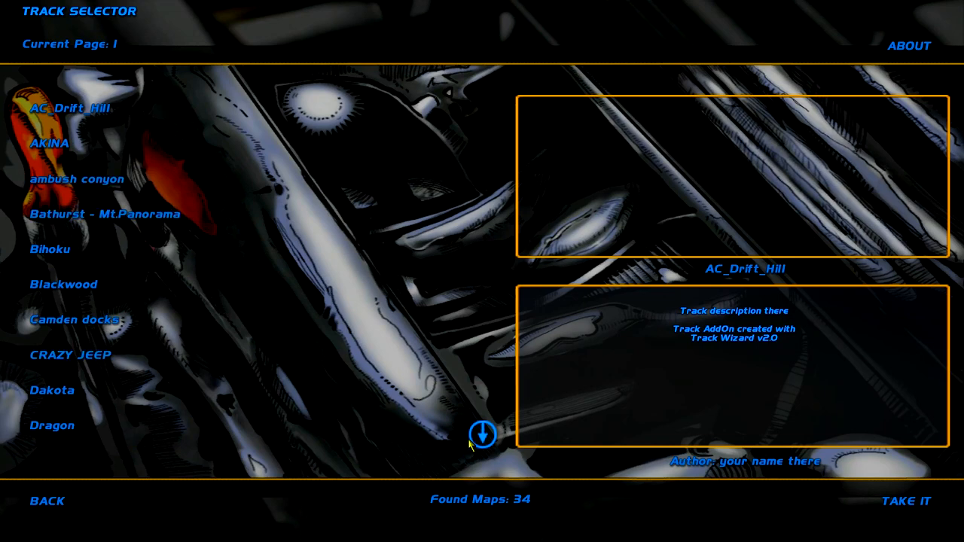
- Load the test track, make a full-throttle run (quarter mile 10.856 s) and leave
{"action": "left_click", "coordinate": [482, 436]}
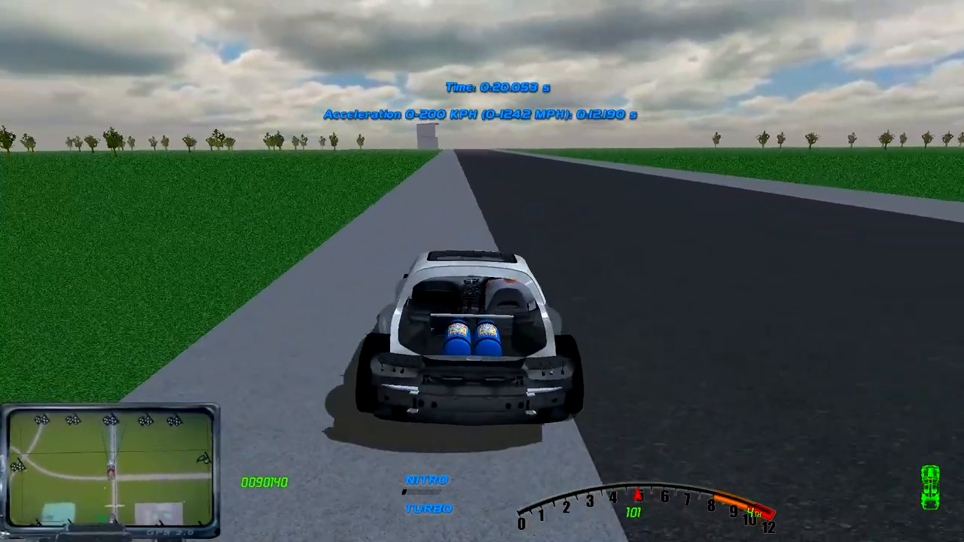
{"action": "key", "text": "Escape"}
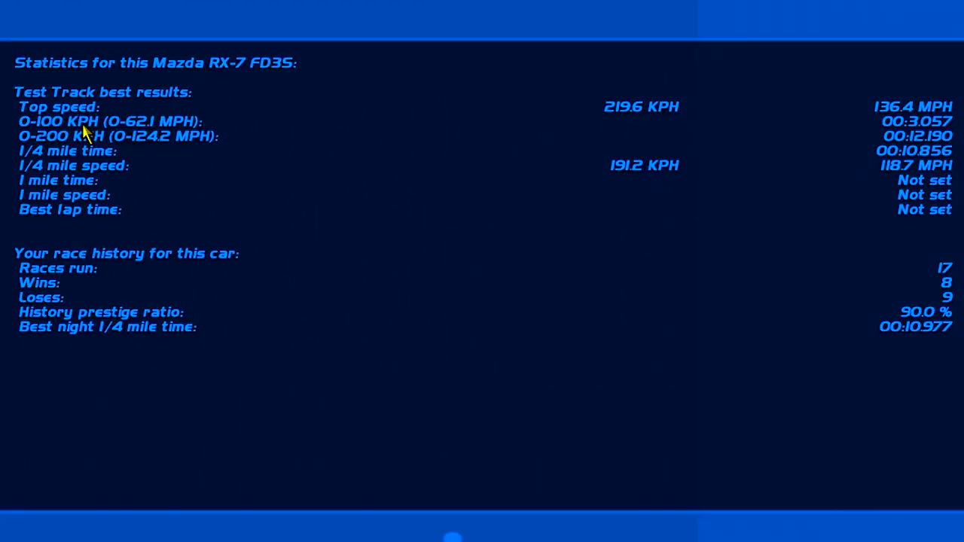
{"action": "mouse_move", "coordinate": [921, 135]}
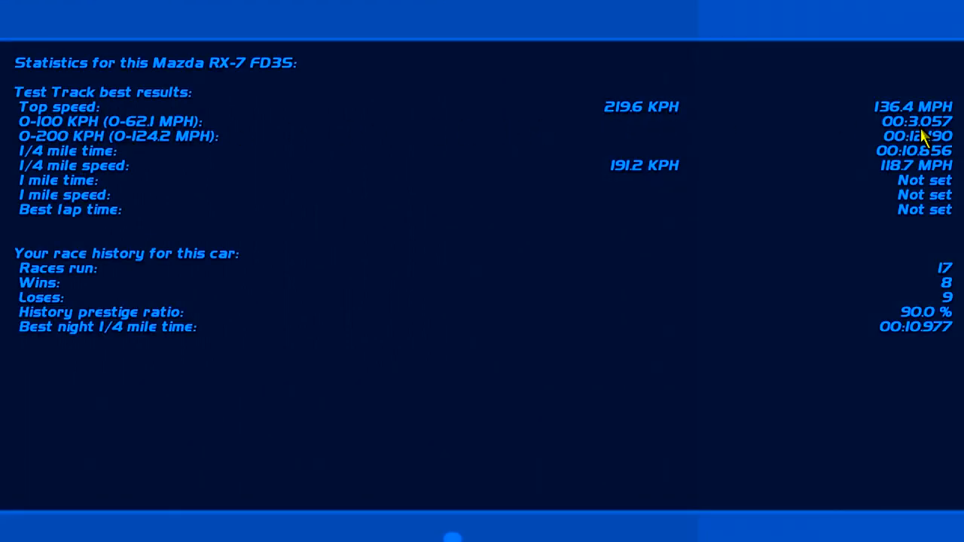
{"action": "mouse_move", "coordinate": [211, 163]}
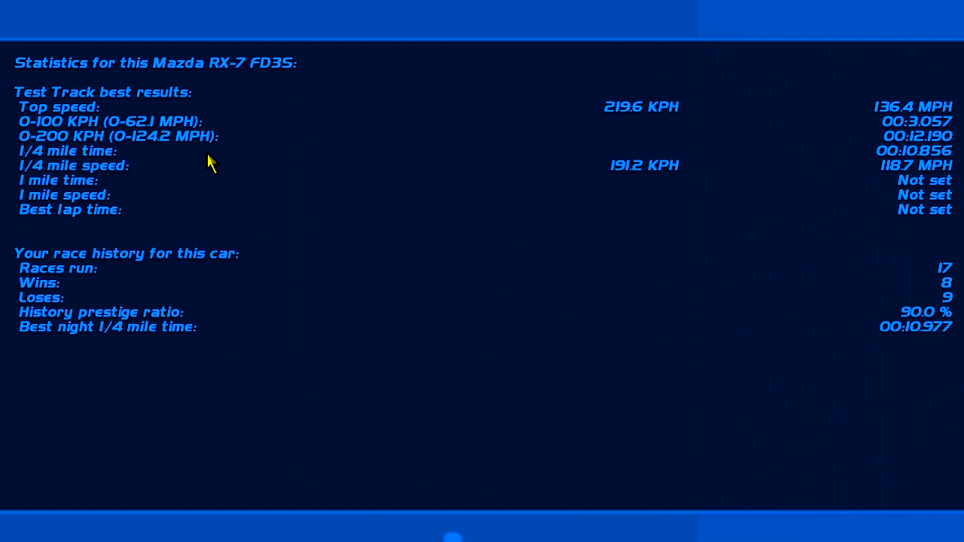
{"action": "mouse_move", "coordinate": [21, 147]}
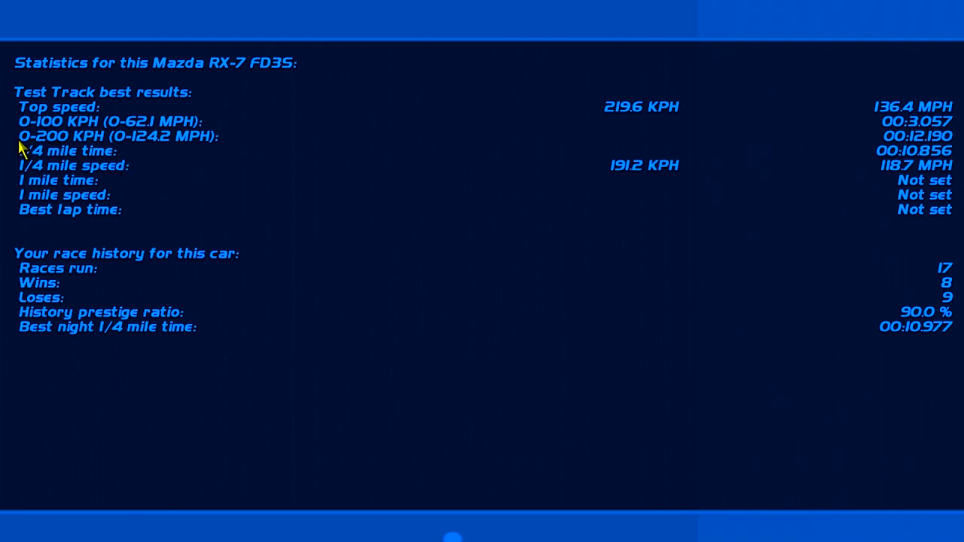
{"action": "mouse_move", "coordinate": [464, 169]}
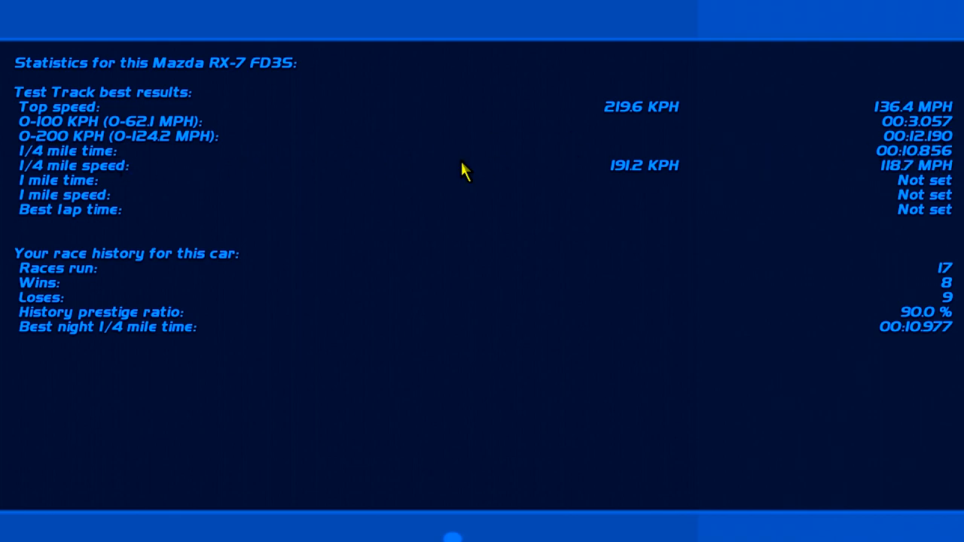
{"action": "mouse_move", "coordinate": [940, 175]}
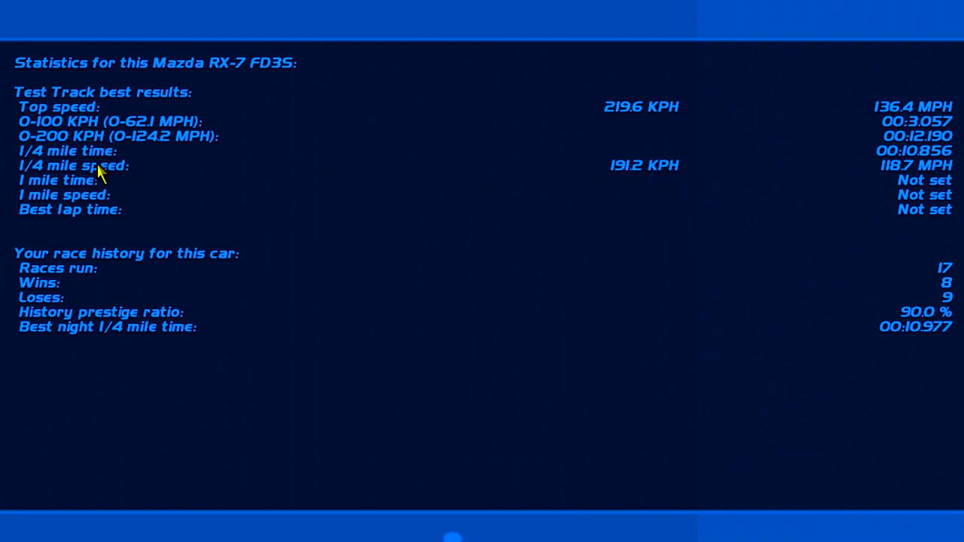
{"action": "mouse_move", "coordinate": [946, 174]}
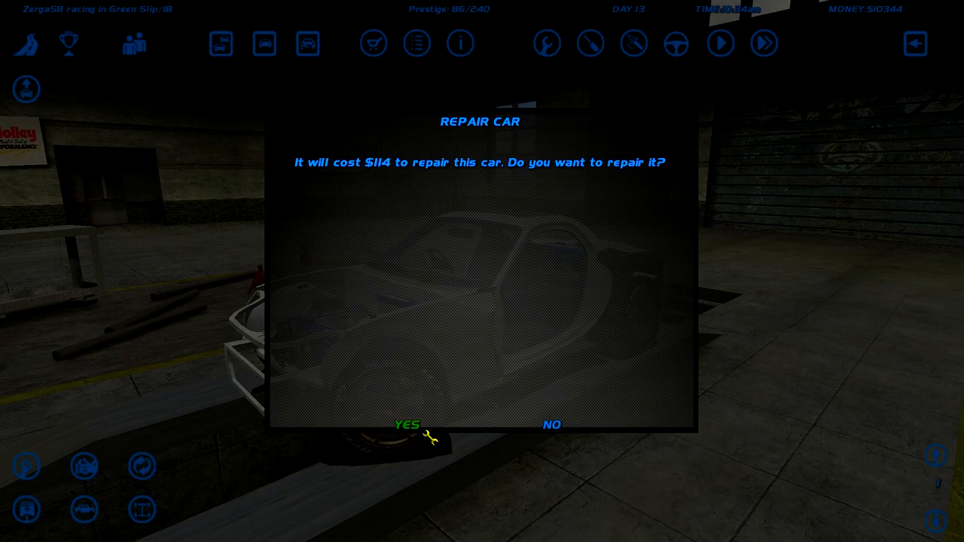
- Pay the $114 repair and browse the engine's exhaust system parts
{"action": "left_click", "coordinate": [406, 425]}
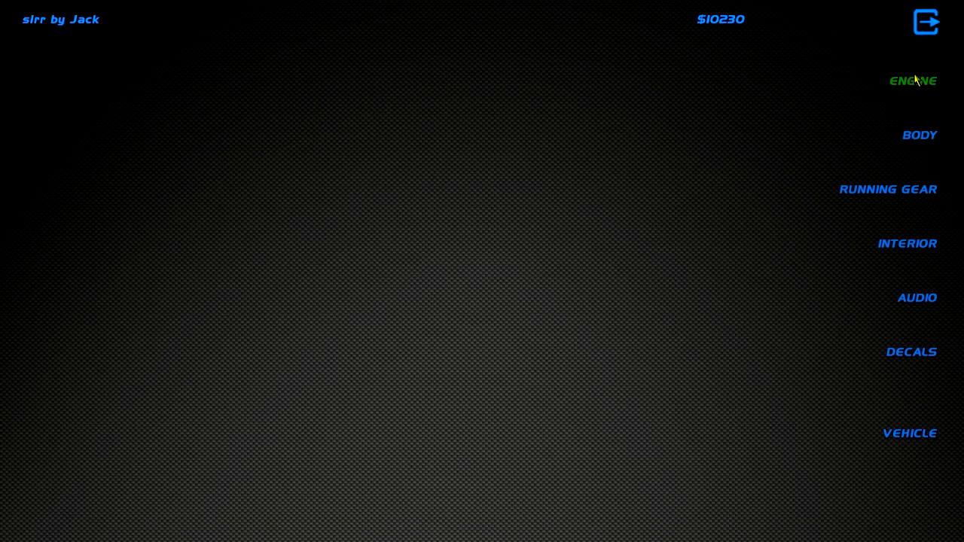
{"action": "left_click", "coordinate": [913, 81]}
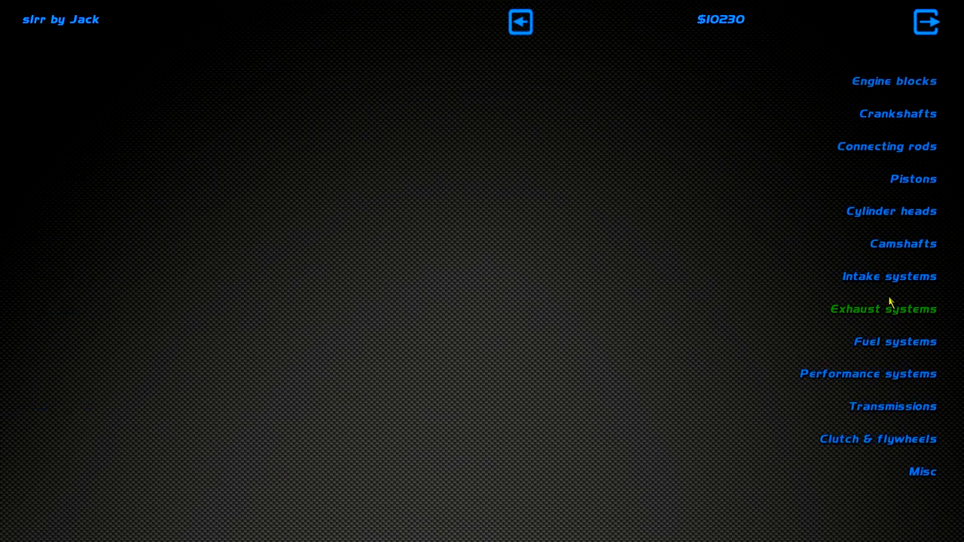
{"action": "left_click", "coordinate": [882, 308]}
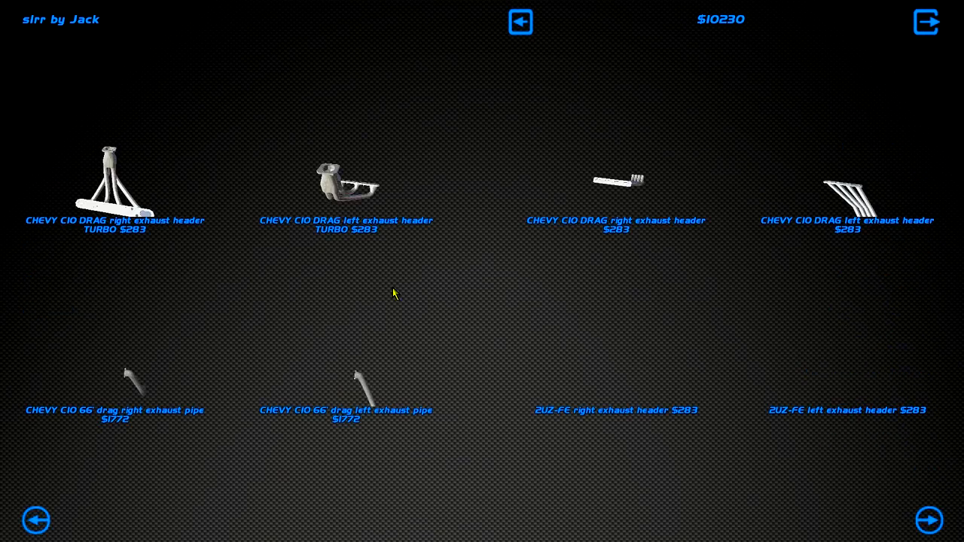
{"action": "left_click", "coordinate": [931, 521]}
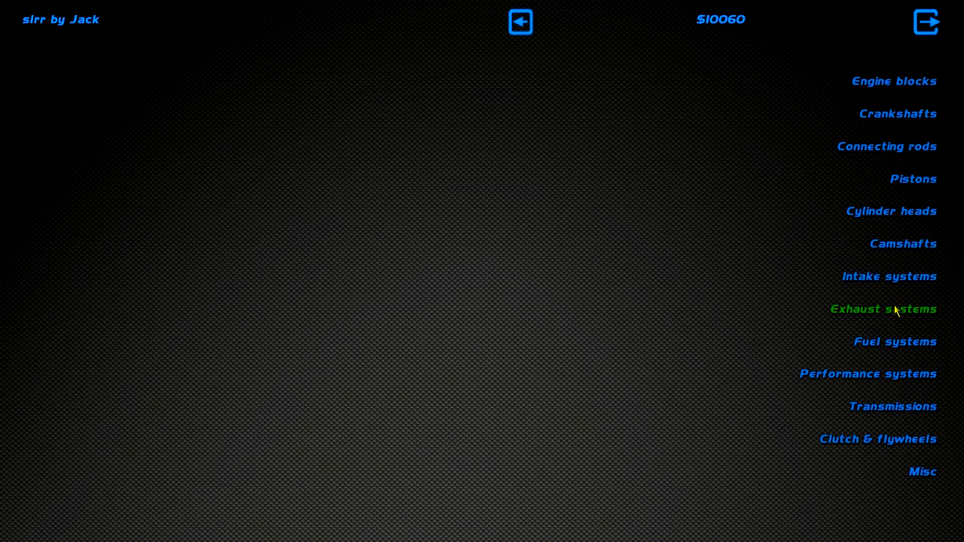
- Buy the $640 Mazda Rotary intake manifold for turbo setups from Intake systems
{"action": "left_click", "coordinate": [889, 275]}
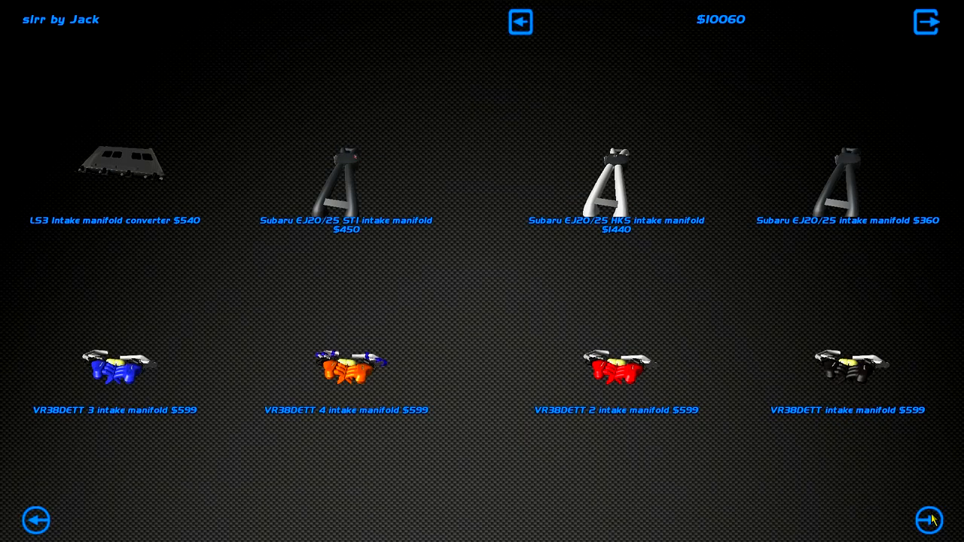
{"action": "left_click", "coordinate": [928, 521]}
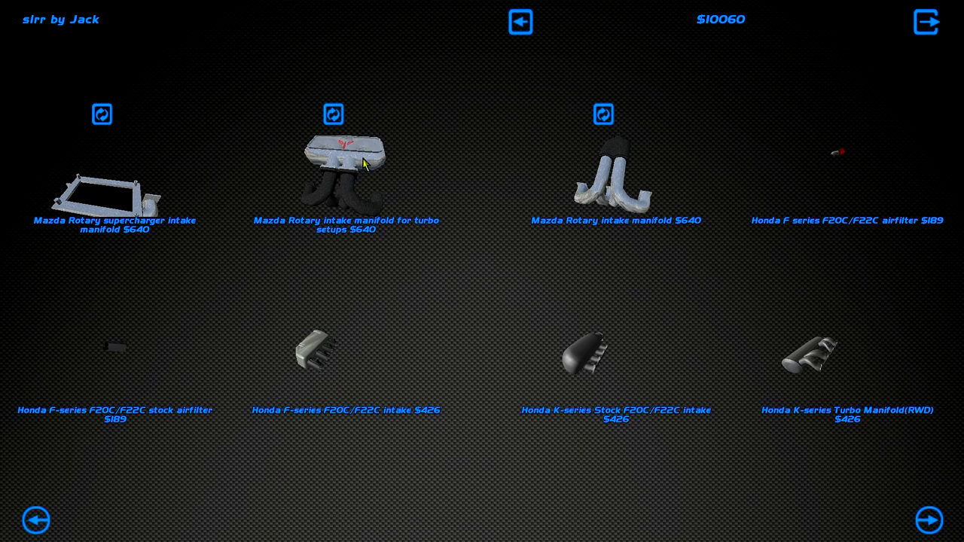
{"action": "left_click", "coordinate": [345, 158]}
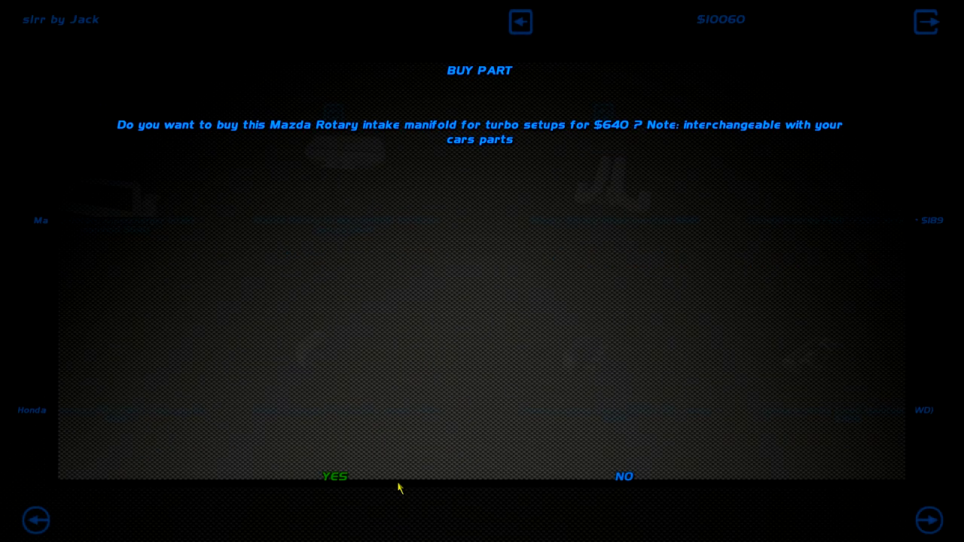
{"action": "left_click", "coordinate": [334, 476]}
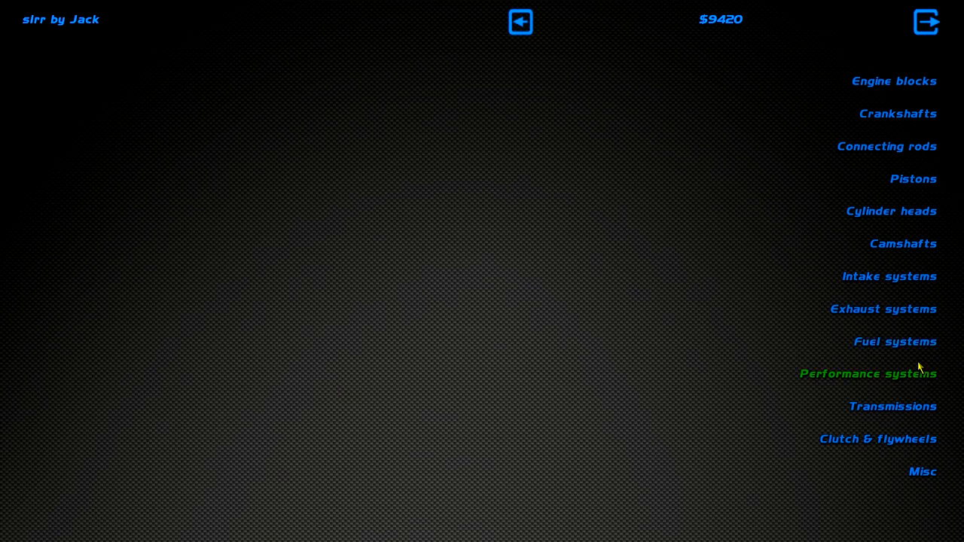
- Browse Performance systems pages and pick up a Mazda rotary turbo part
{"action": "left_click", "coordinate": [867, 373]}
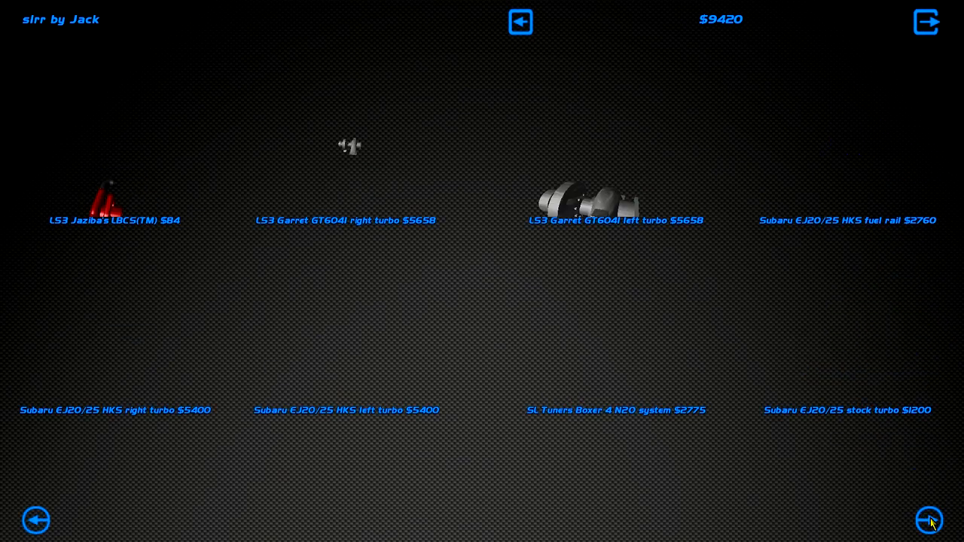
{"action": "left_click", "coordinate": [928, 520]}
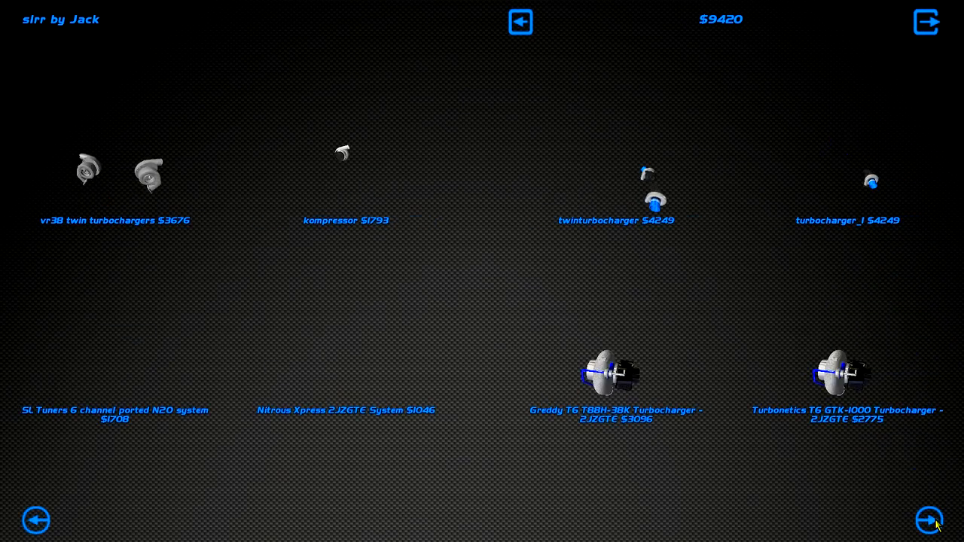
{"action": "left_click", "coordinate": [928, 521]}
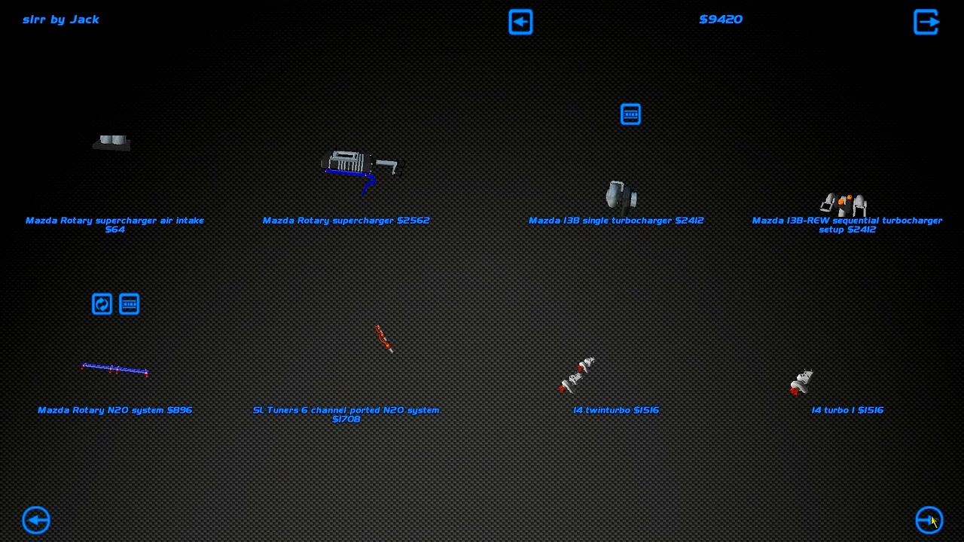
{"action": "left_click", "coordinate": [928, 522]}
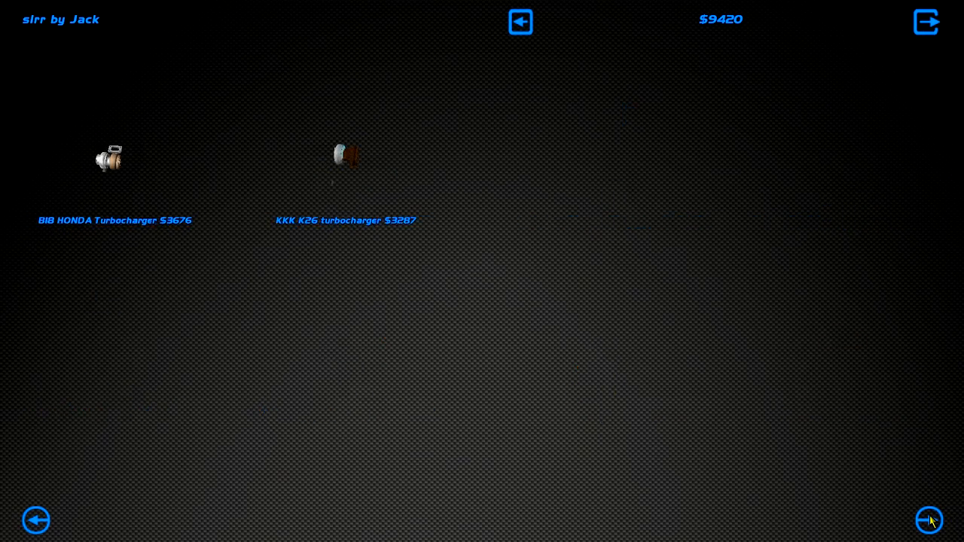
{"action": "left_click", "coordinate": [928, 519]}
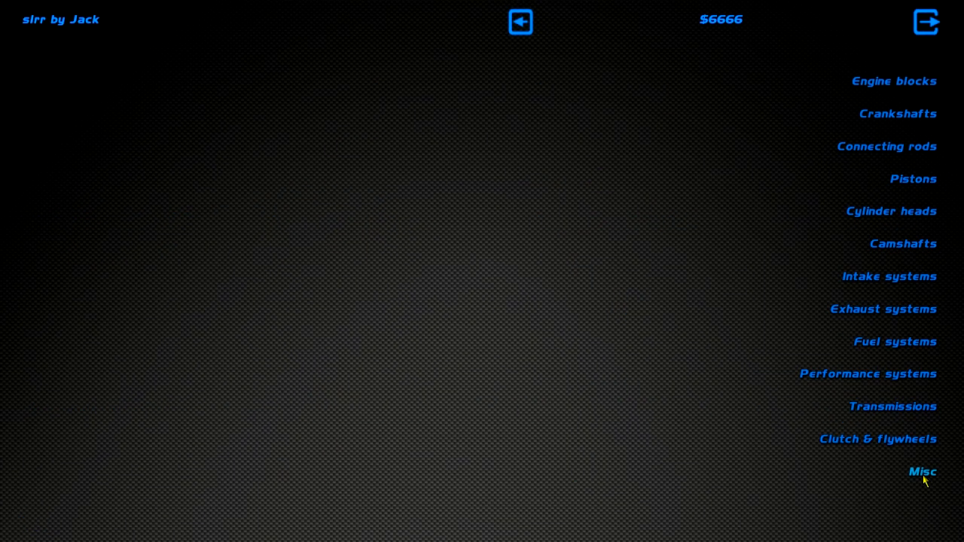
- From Misc, buy the 13B single-turbo intake scoop and 13B-REW turbo-to-intercooler extension
{"action": "left_click", "coordinate": [922, 472]}
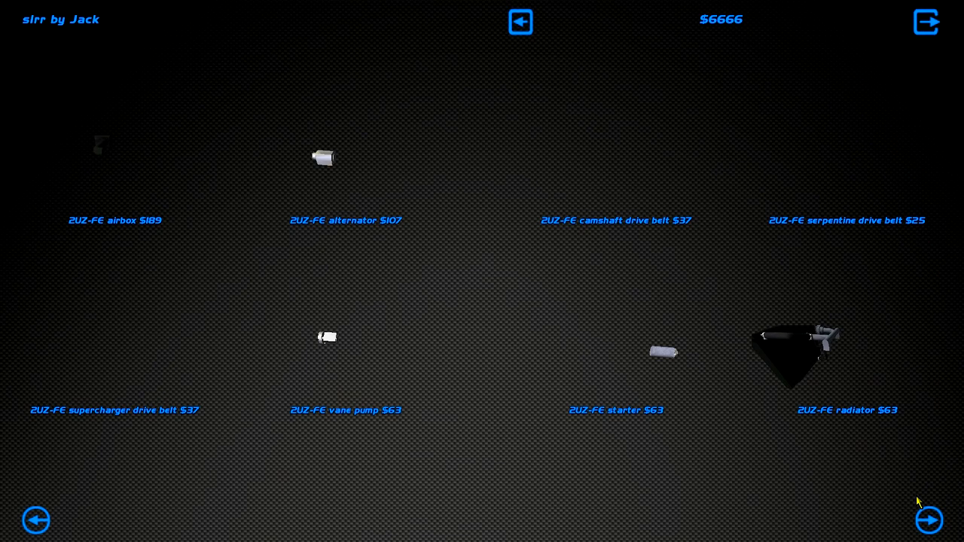
{"action": "left_click", "coordinate": [928, 520]}
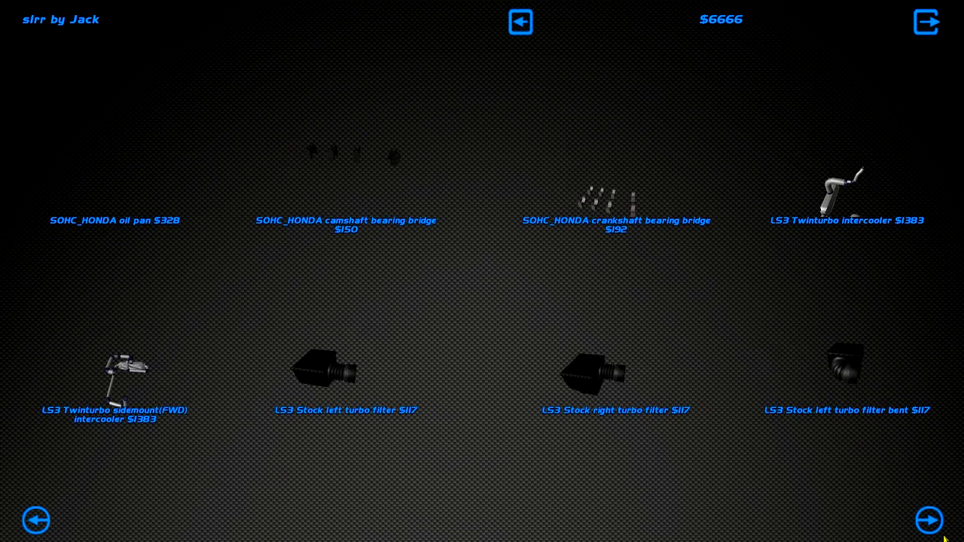
{"action": "left_click", "coordinate": [928, 519]}
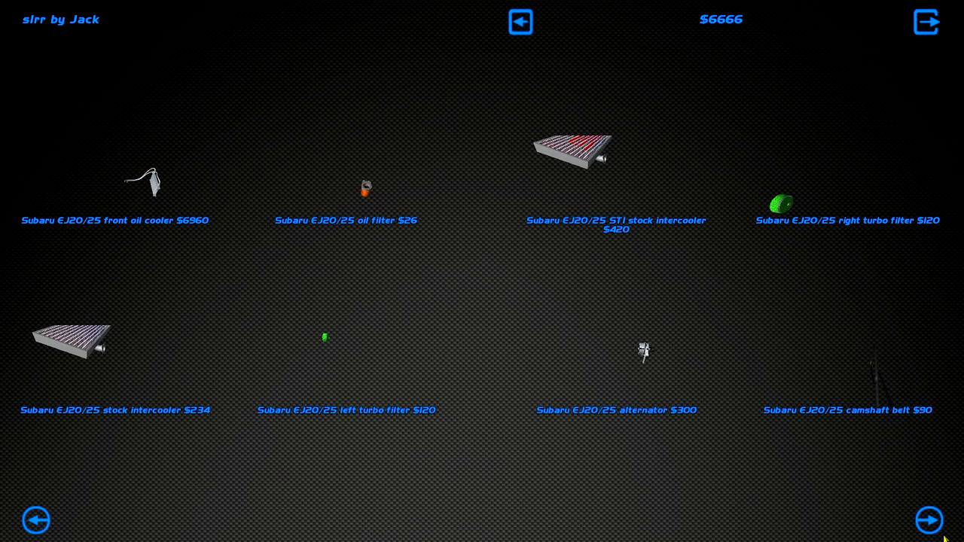
{"action": "left_click", "coordinate": [928, 521]}
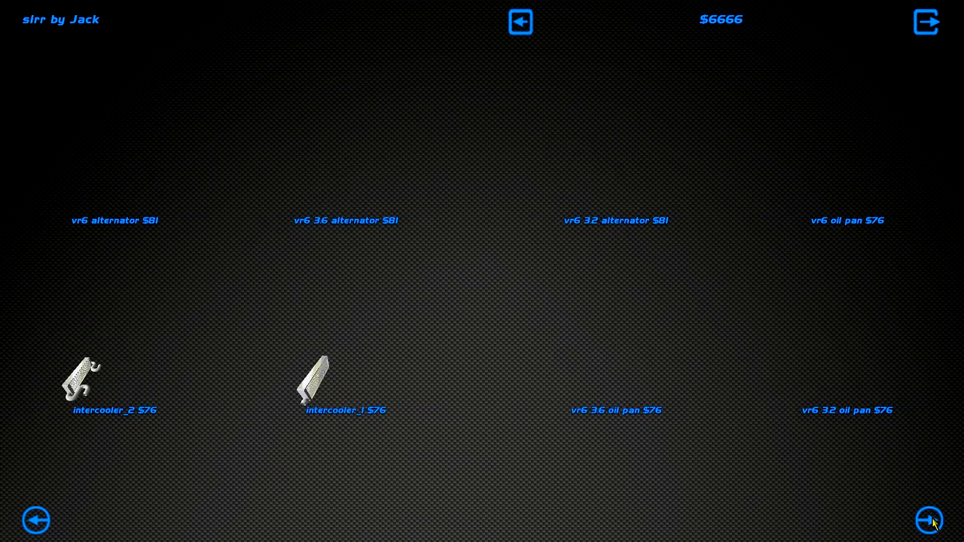
{"action": "left_click", "coordinate": [928, 521]}
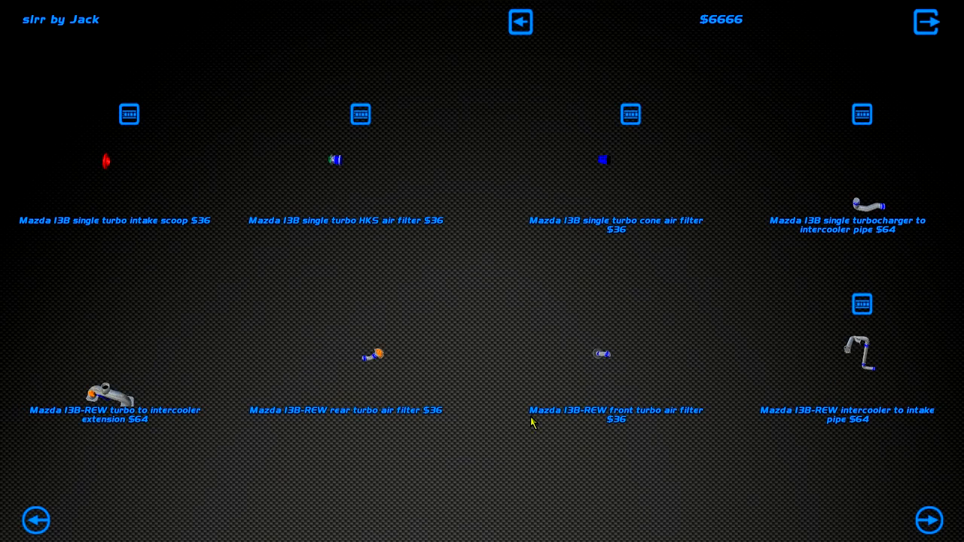
{"action": "mouse_move", "coordinate": [133, 178]}
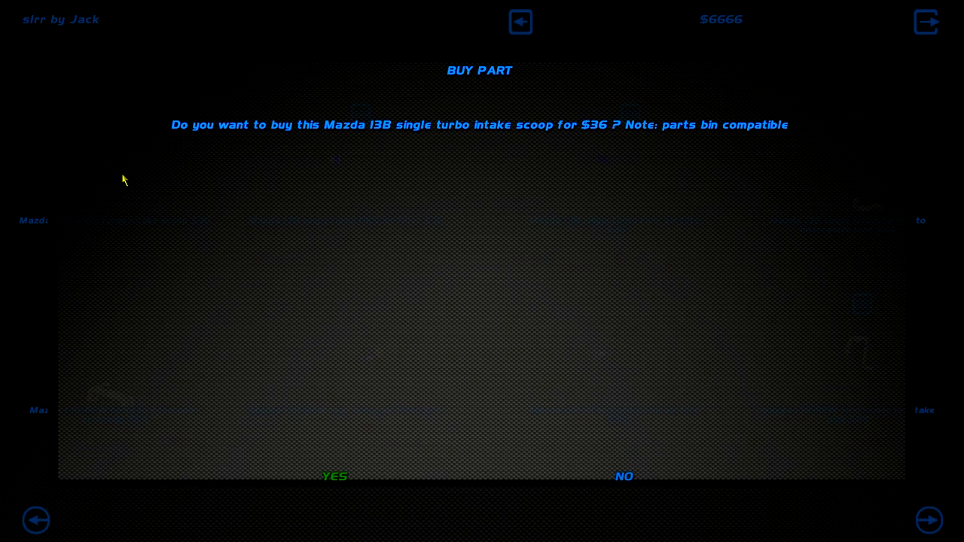
{"action": "left_click", "coordinate": [334, 476]}
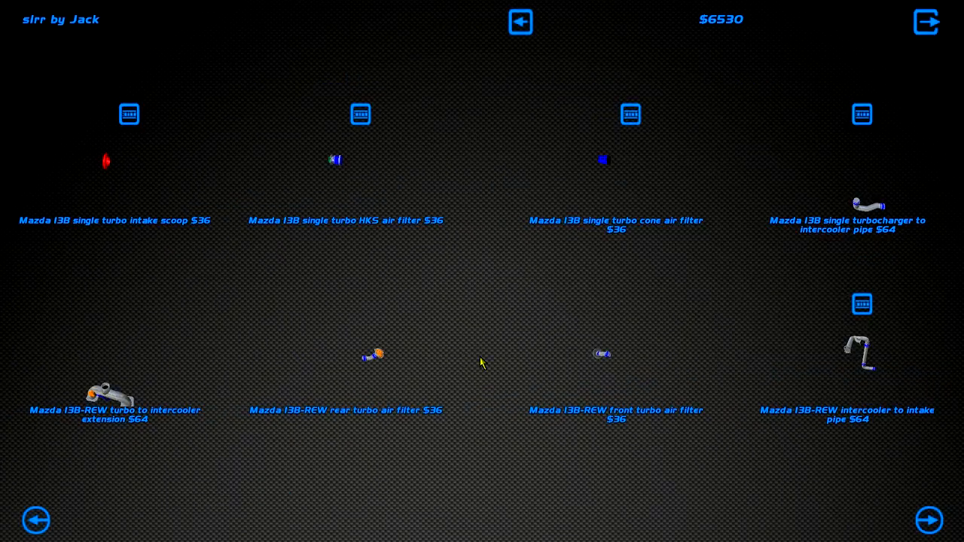
{"action": "left_click", "coordinate": [115, 391]}
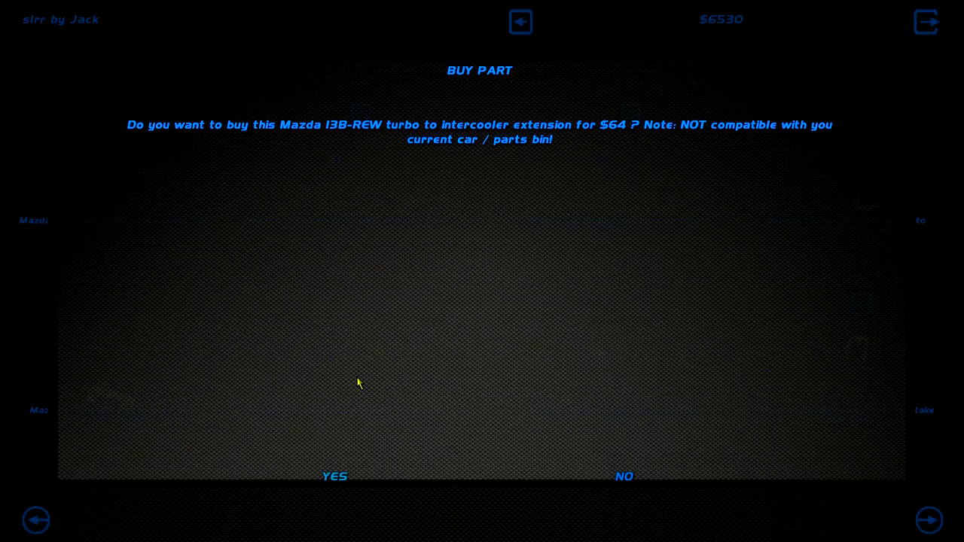
{"action": "left_click", "coordinate": [335, 476]}
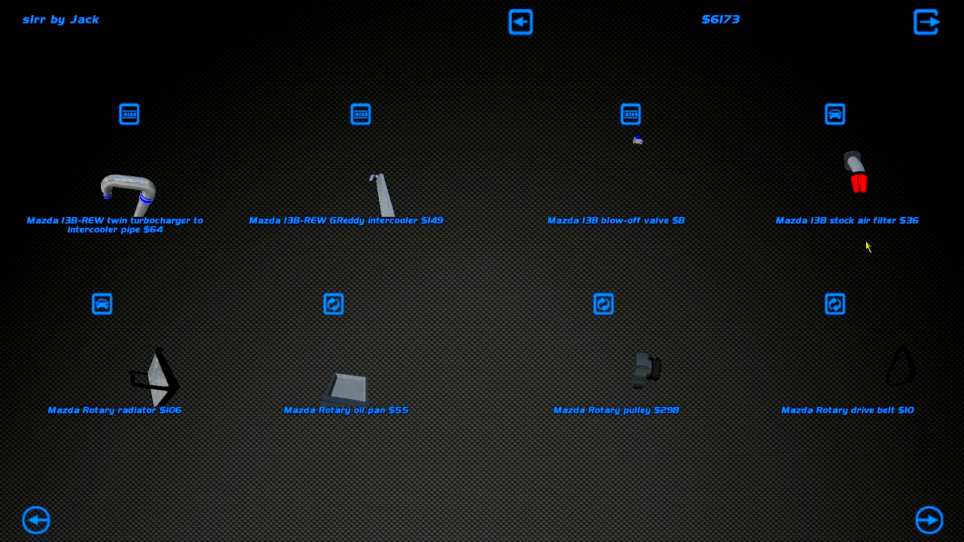
{"action": "mouse_move", "coordinate": [154, 214]}
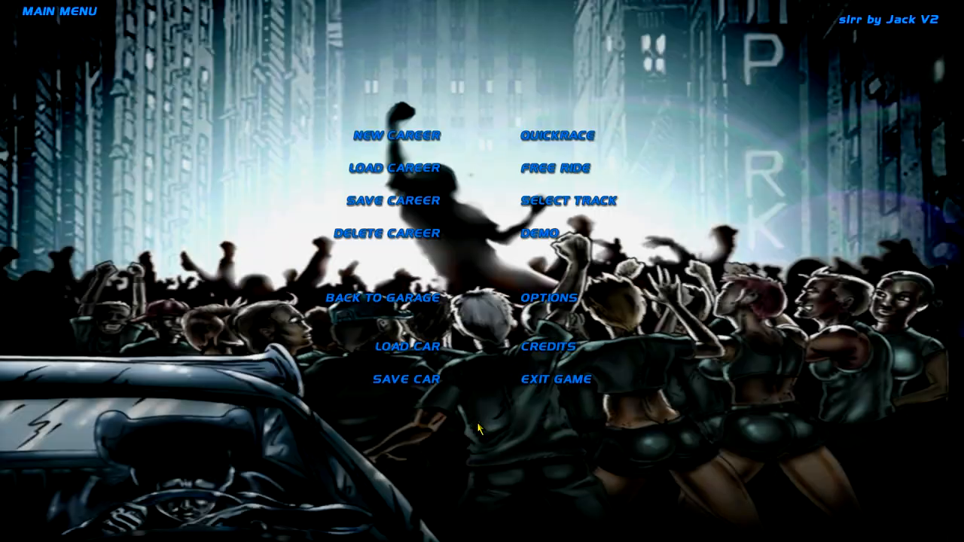
- Return to the garage from the main menu
{"action": "left_click", "coordinate": [389, 298]}
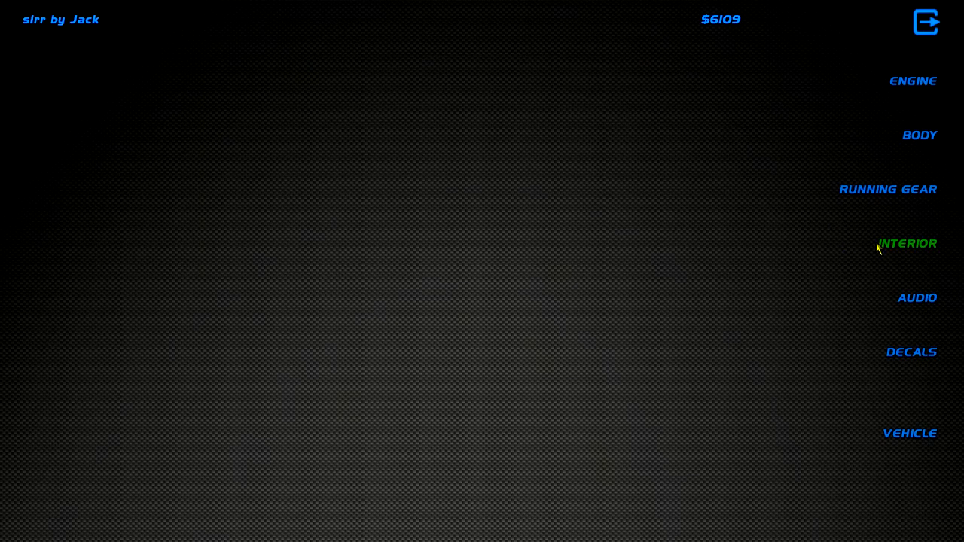
{"action": "mouse_move", "coordinate": [913, 82]}
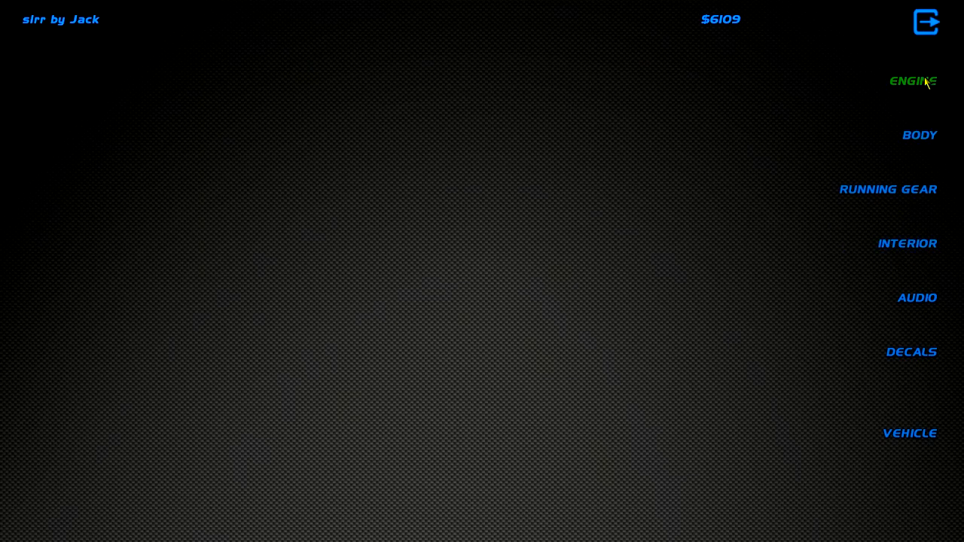
- Page through engine parts to the Mazda 13B single-turbo pieces, then leave the shop
{"action": "left_click", "coordinate": [913, 81]}
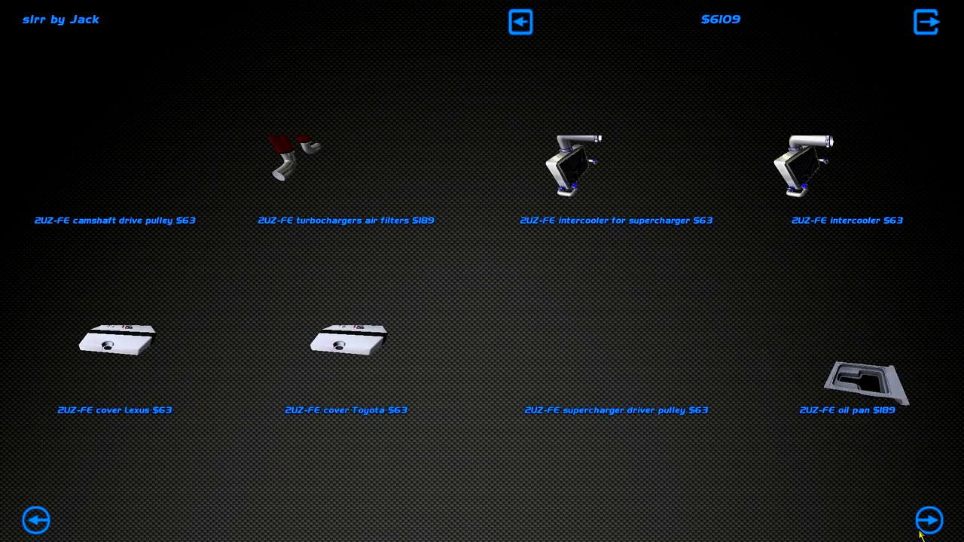
{"action": "left_click", "coordinate": [929, 520]}
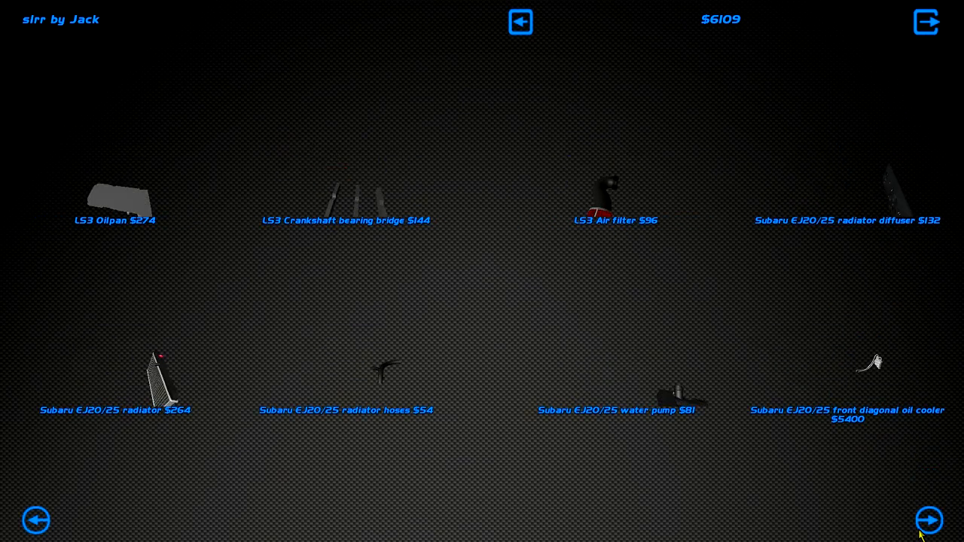
{"action": "left_click", "coordinate": [928, 520]}
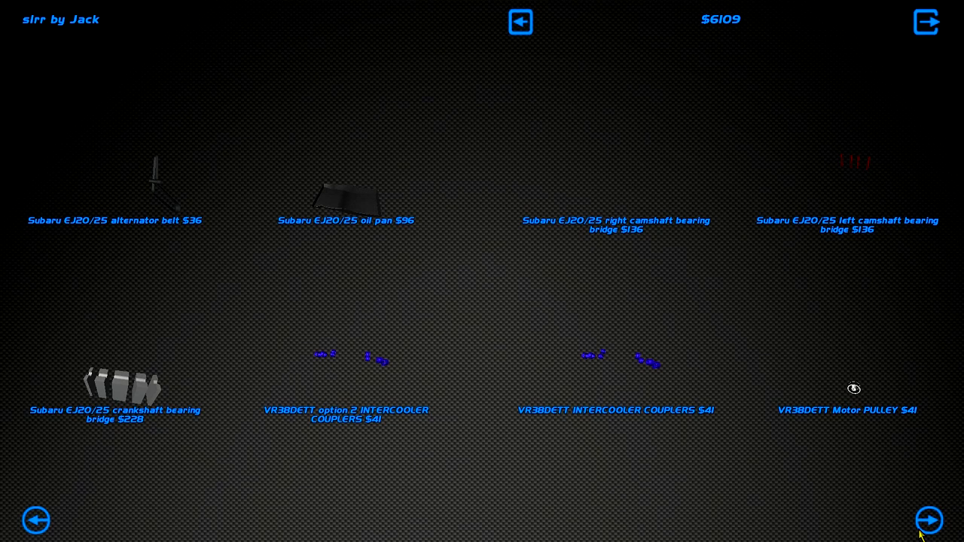
{"action": "left_click", "coordinate": [928, 519]}
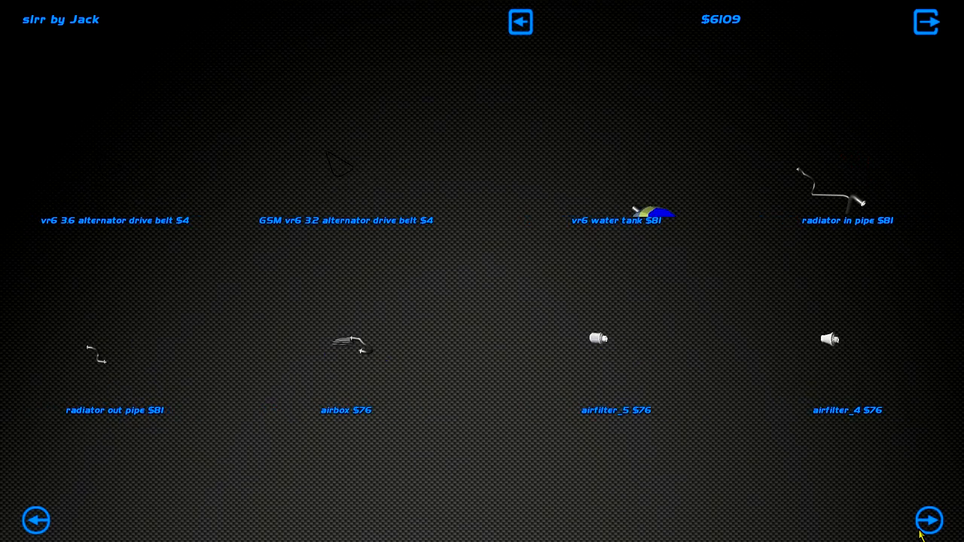
{"action": "left_click", "coordinate": [928, 519]}
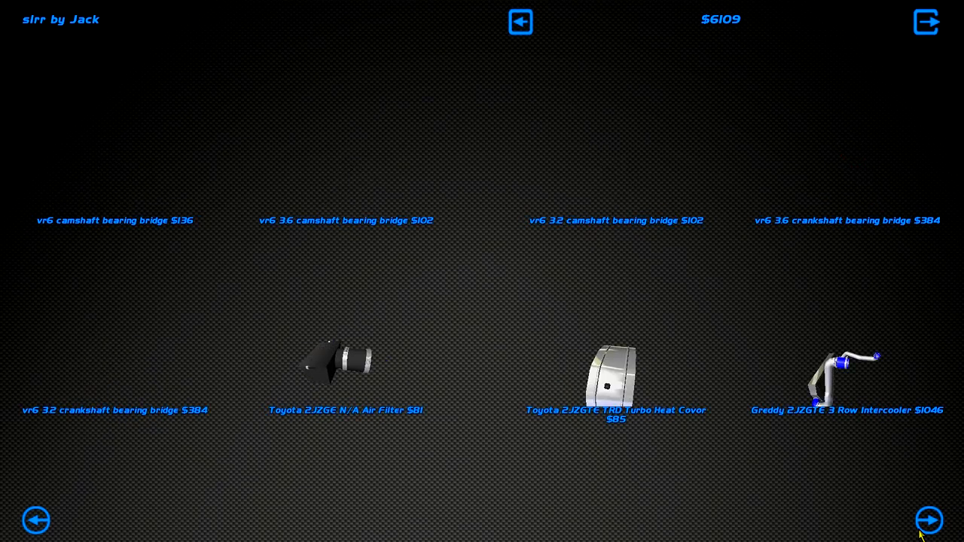
{"action": "left_click", "coordinate": [928, 519]}
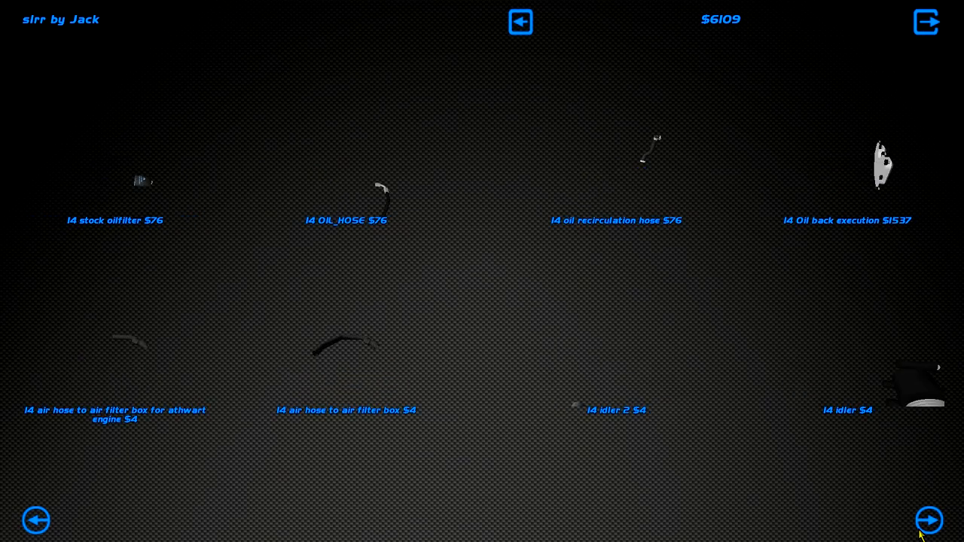
{"action": "left_click", "coordinate": [927, 521]}
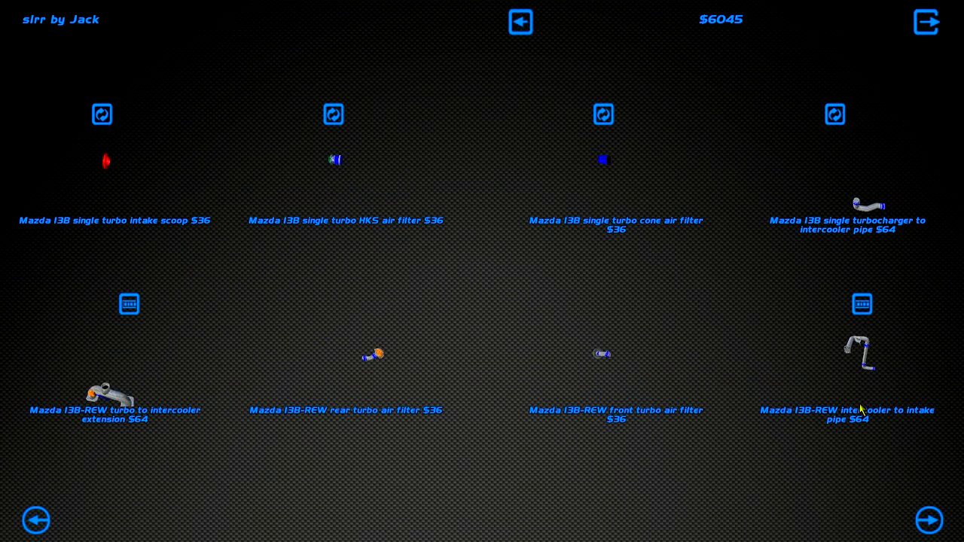
{"action": "left_click", "coordinate": [930, 522]}
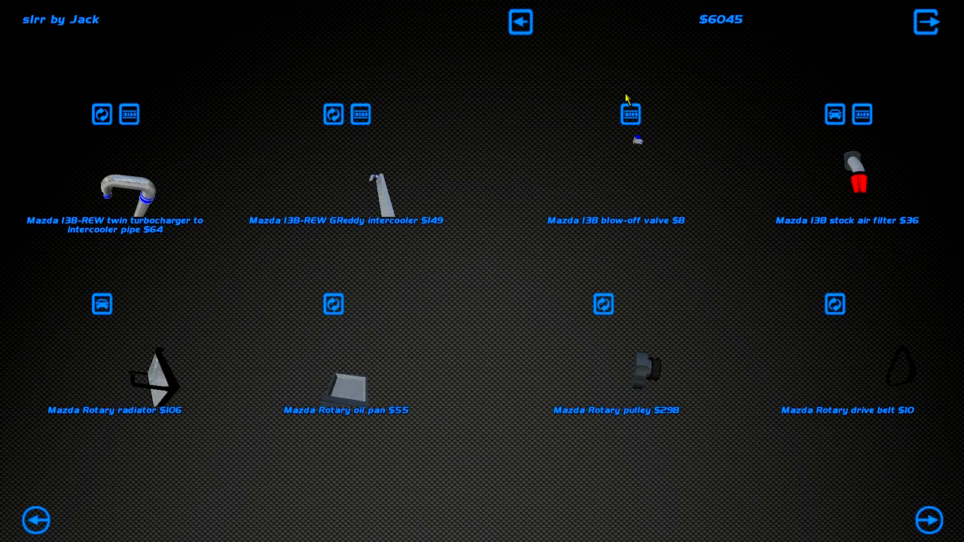
{"action": "left_click", "coordinate": [519, 21]}
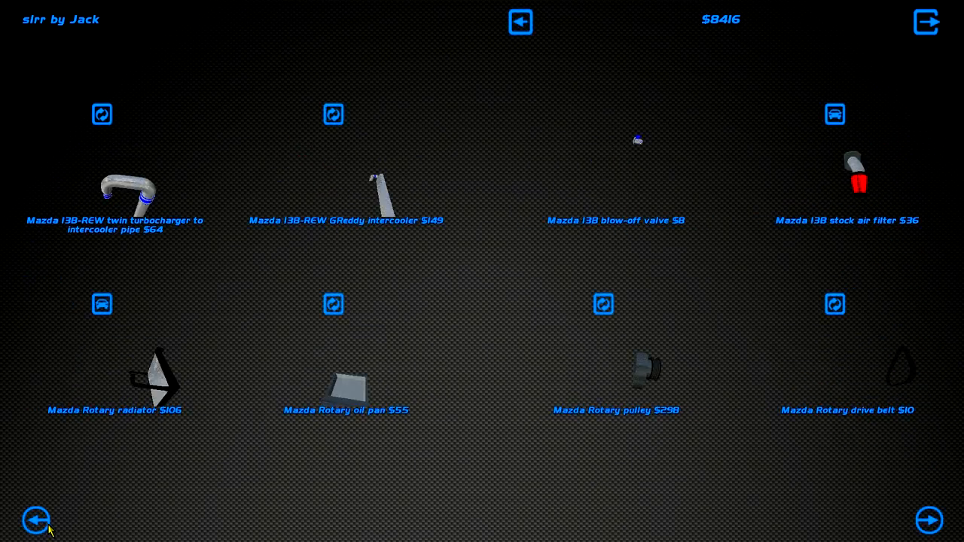
{"action": "mouse_move", "coordinate": [681, 158]}
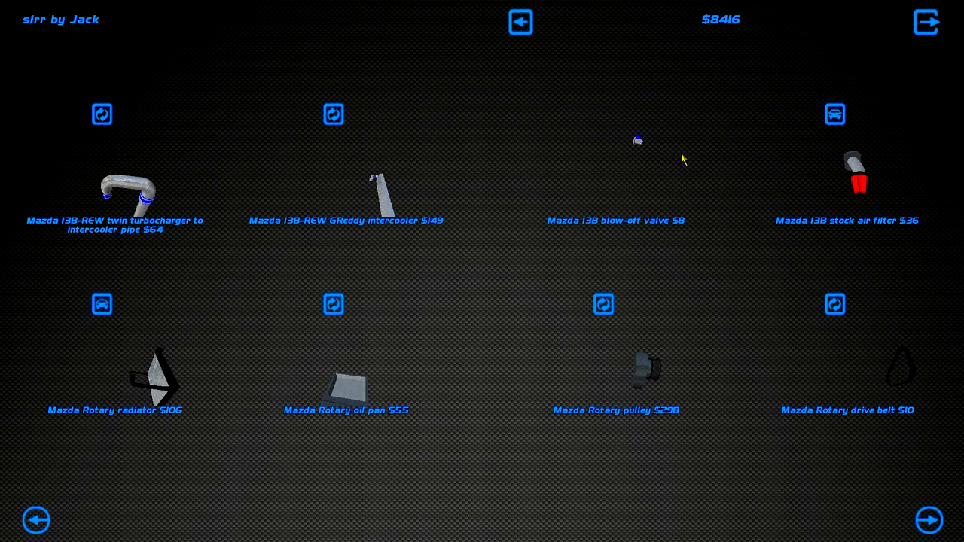
{"action": "mouse_move", "coordinate": [702, 297]}
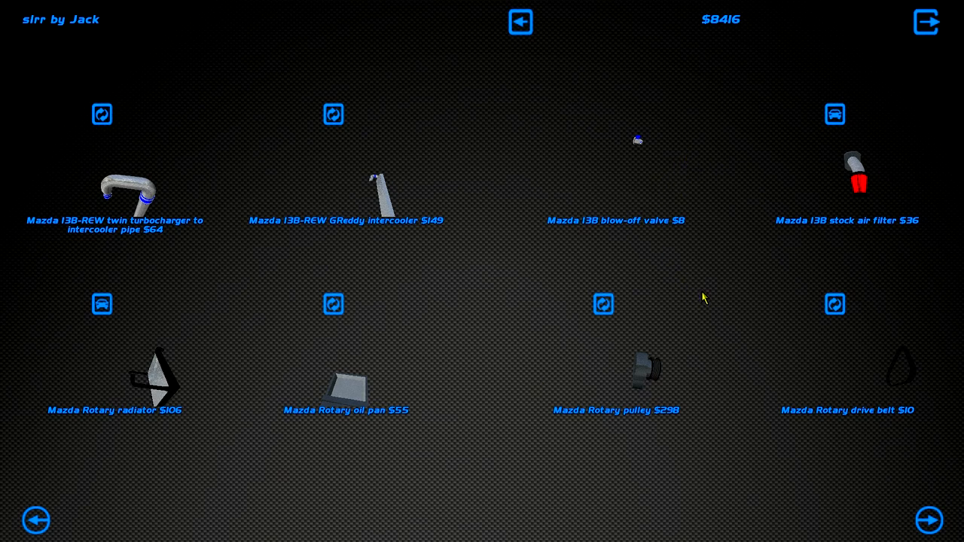
{"action": "mouse_move", "coordinate": [103, 192]}
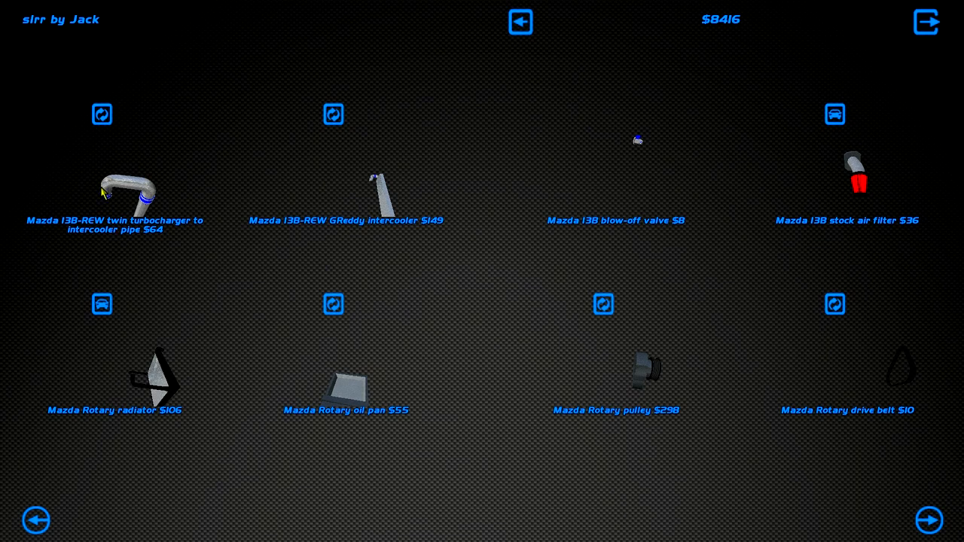
{"action": "mouse_move", "coordinate": [143, 225]}
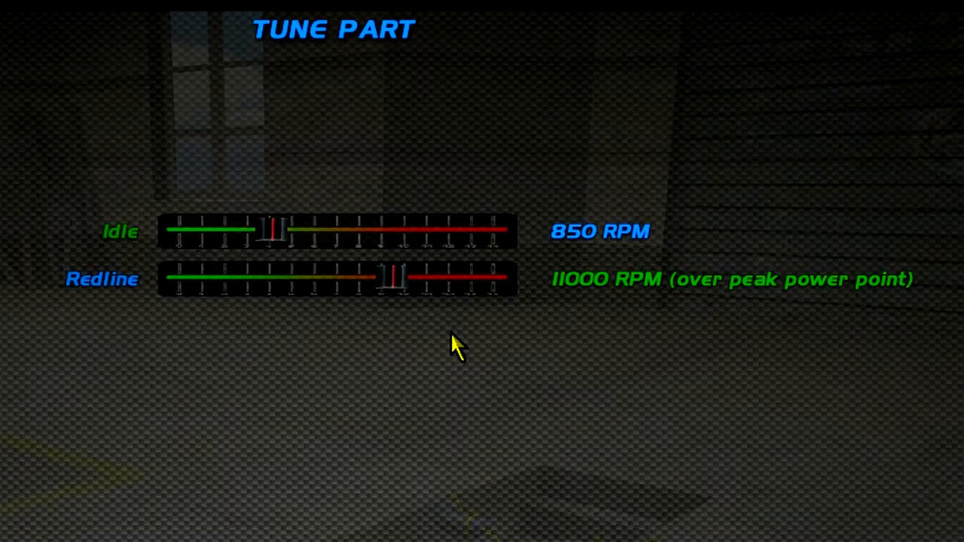
- Raise the rotary engine's redline to 14000 RPM
{"action": "left_click_drag", "start_coordinate": [394, 279], "coordinate": [452, 286]}
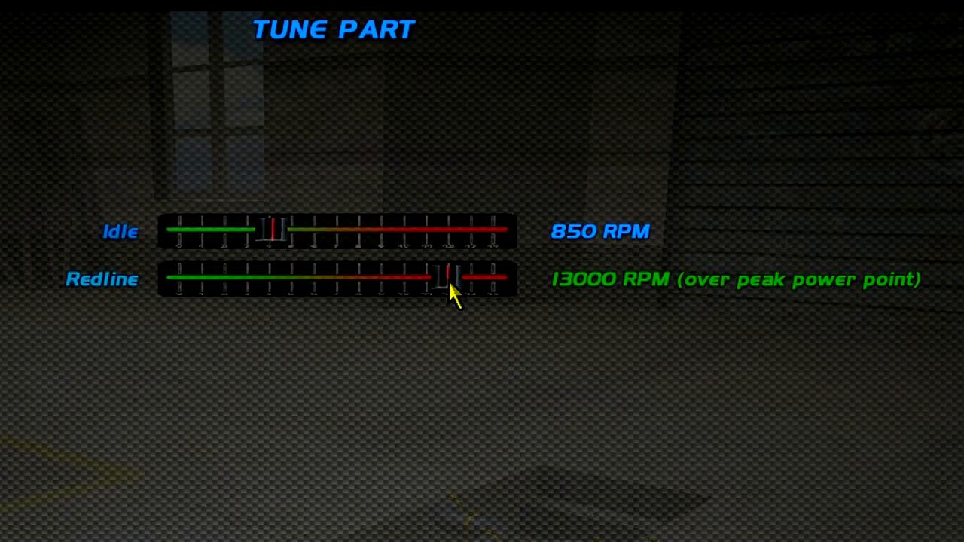
{"action": "left_click_drag", "start_coordinate": [449, 289], "coordinate": [470, 289]}
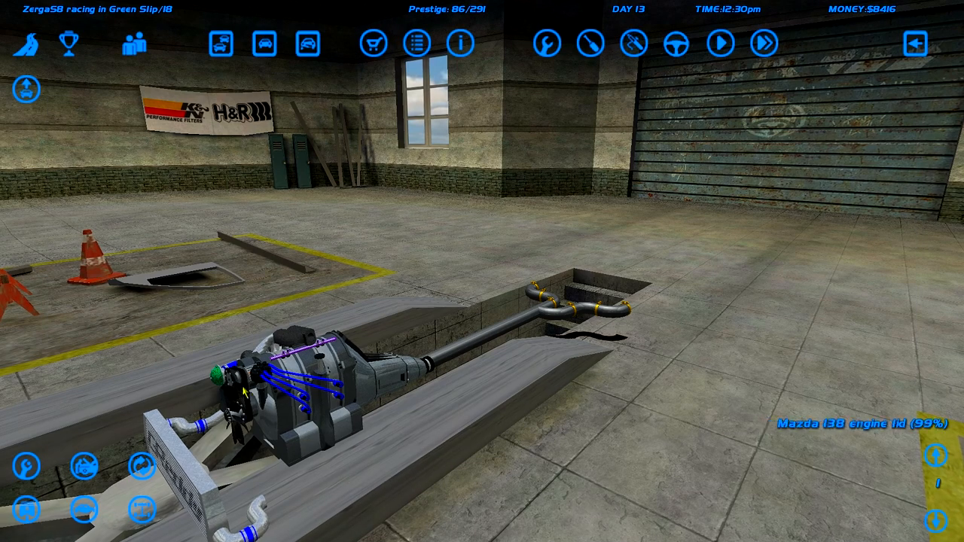
- Review the engine figures and performance graph in Car Information
{"action": "left_click", "coordinate": [459, 43]}
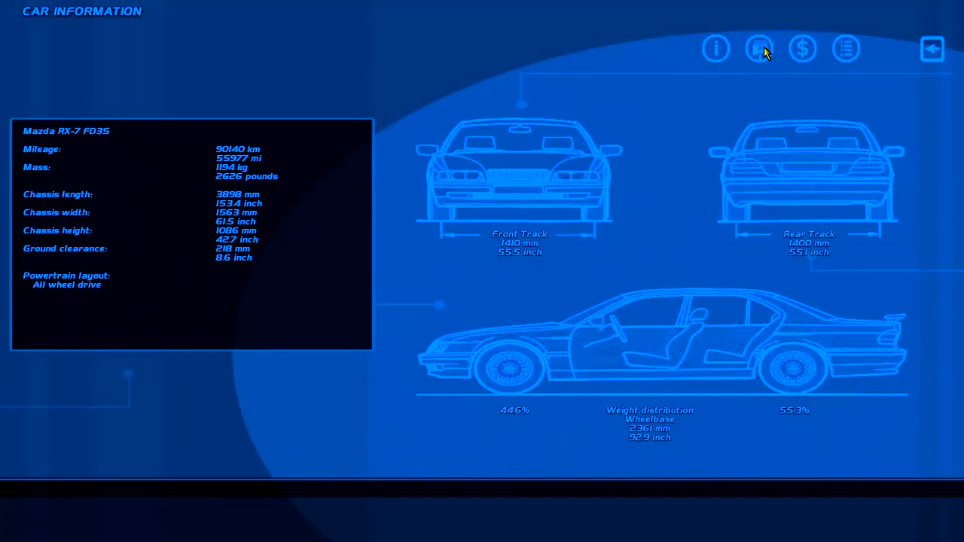
{"action": "left_click", "coordinate": [760, 49]}
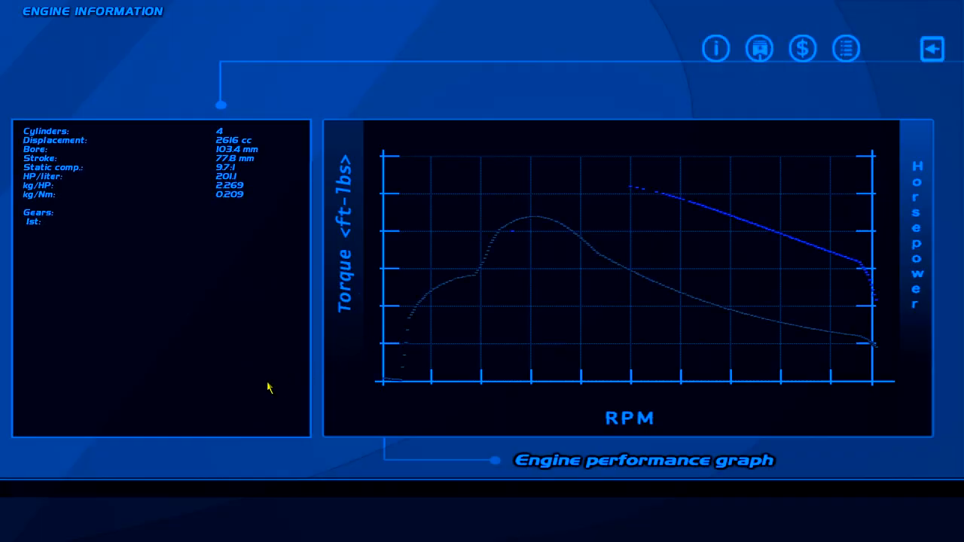
{"action": "left_click", "coordinate": [847, 48]}
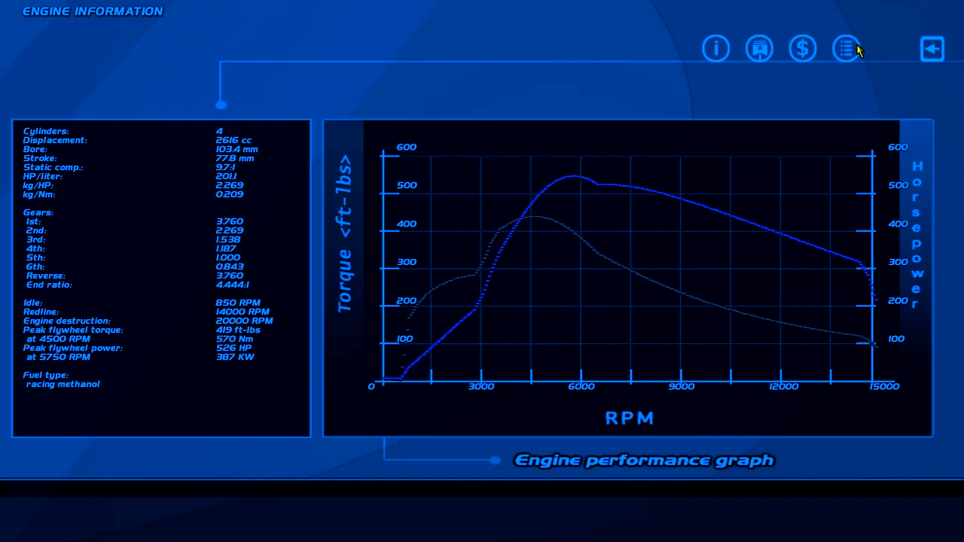
{"action": "left_click", "coordinate": [931, 48]}
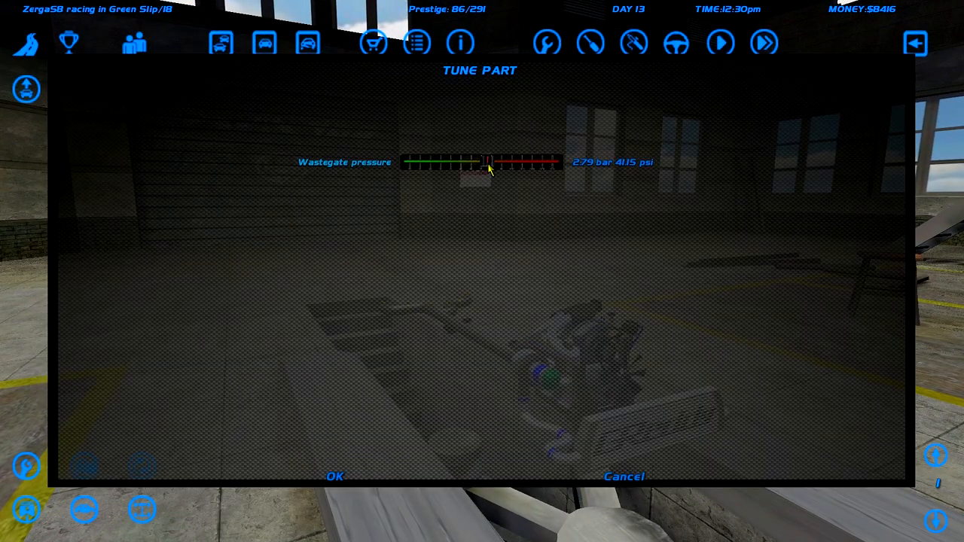
- Set wastegate pressure to 1.68 bar for 765 HP and check Engine Information
{"action": "left_click_drag", "start_coordinate": [488, 163], "coordinate": [464, 163]}
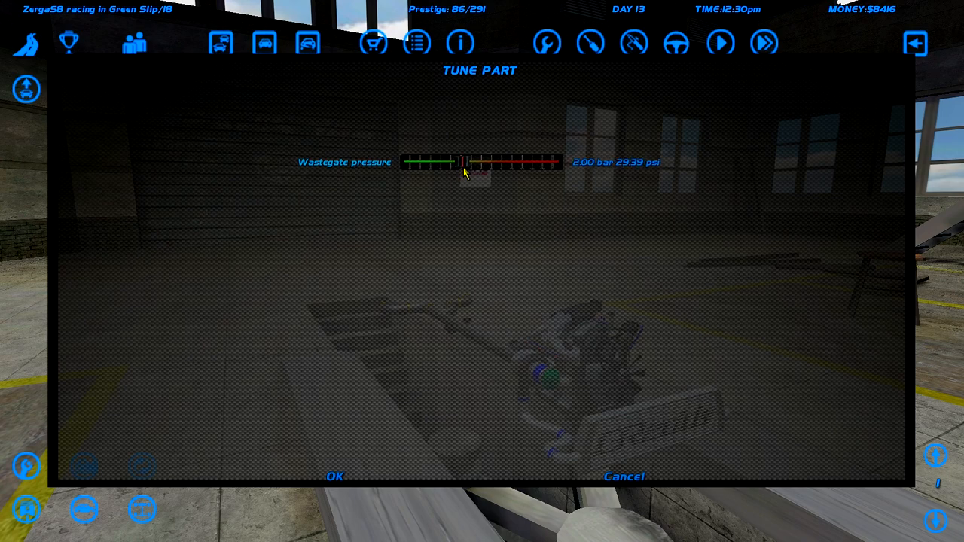
{"action": "left_click_drag", "start_coordinate": [464, 163], "coordinate": [449, 163]}
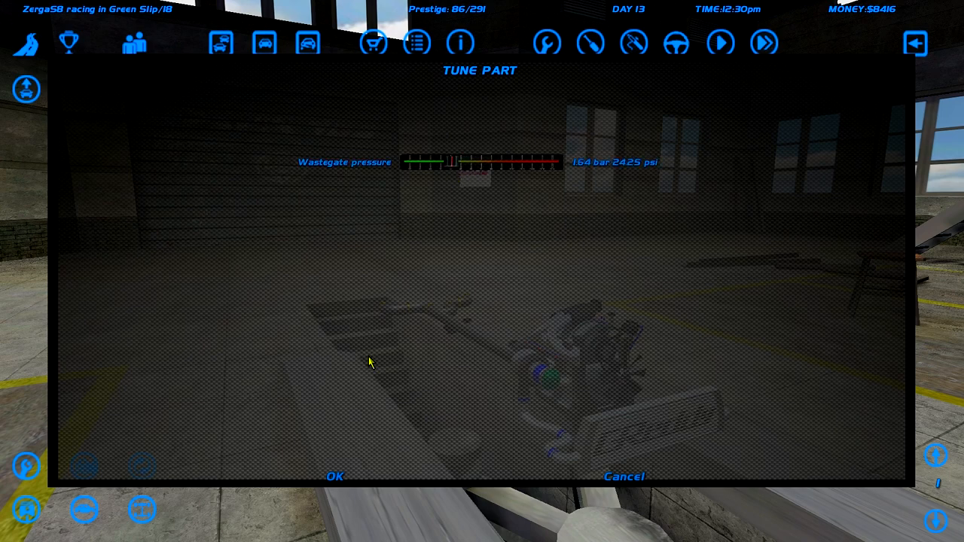
{"action": "left_click", "coordinate": [335, 476]}
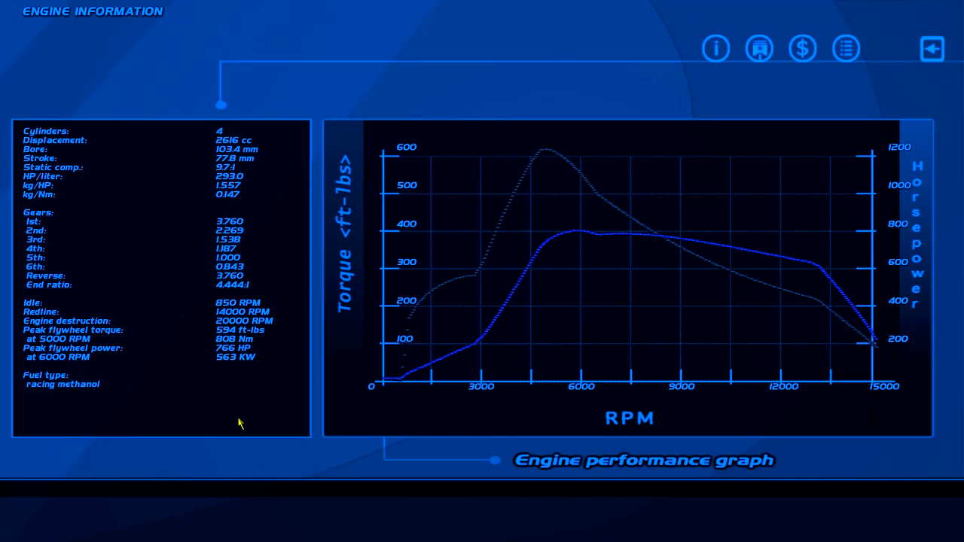
{"action": "left_click", "coordinate": [932, 48]}
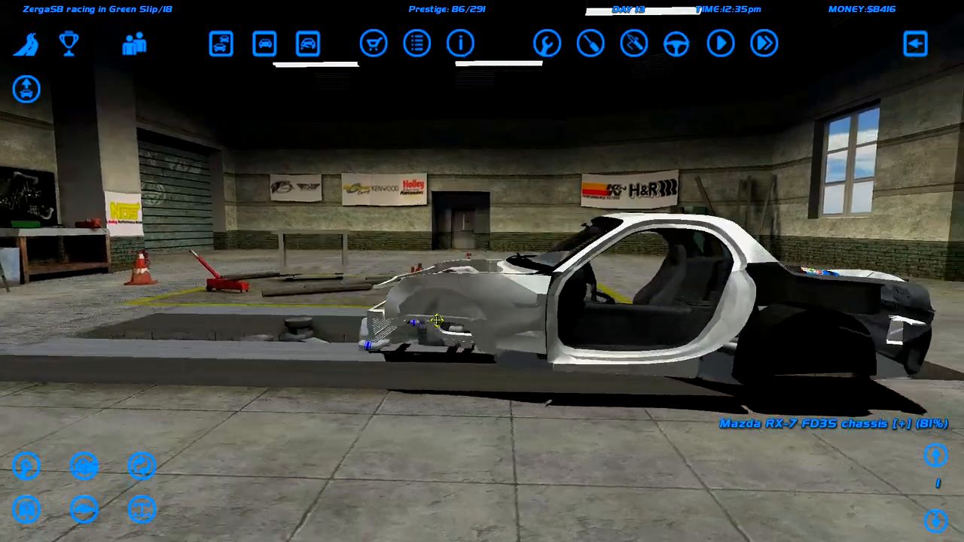
- Leave the garage with the tuned RX-7 via the map icon to pick a track
{"action": "left_click", "coordinate": [720, 43]}
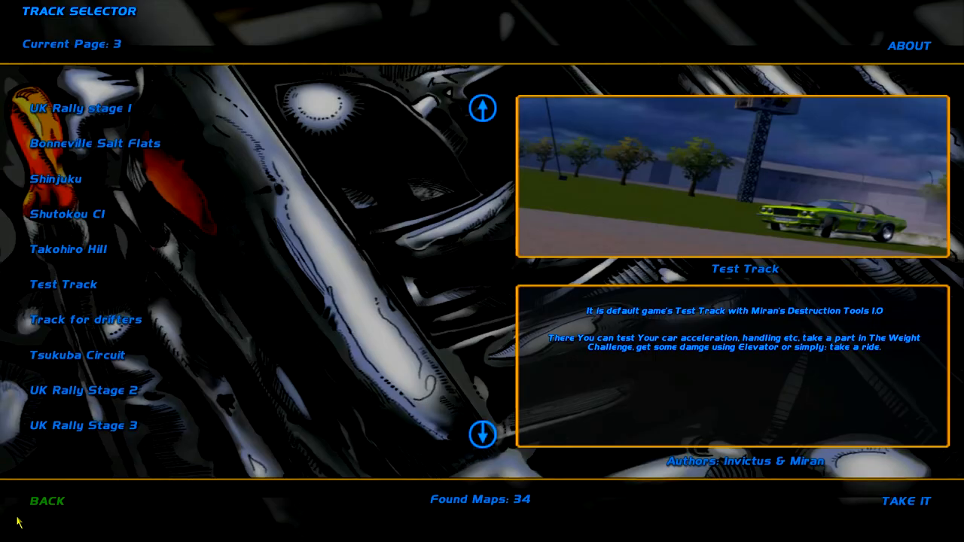
- Take the Test Track, run the RX-7 down the quarter mile, then pause with Esc
{"action": "left_click", "coordinate": [907, 500]}
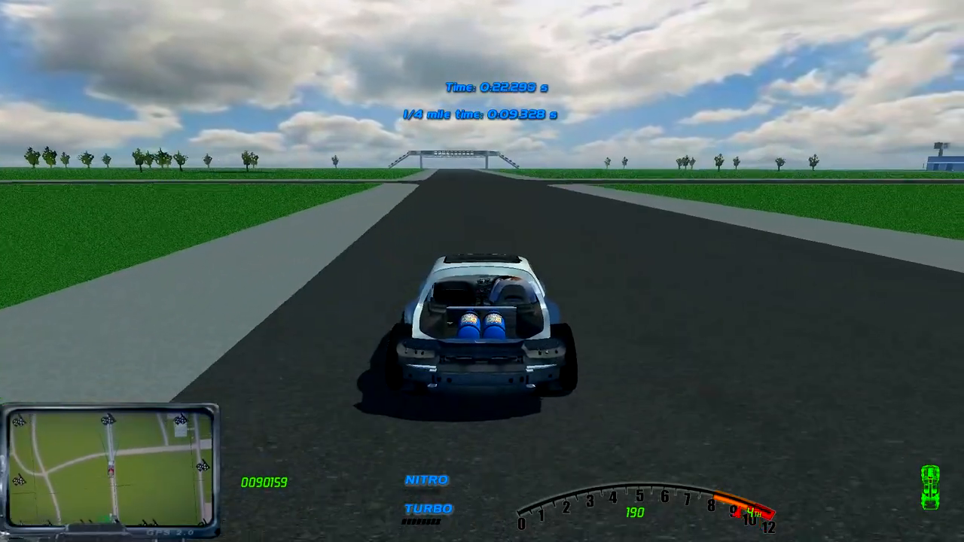
{"action": "key", "text": "Escape"}
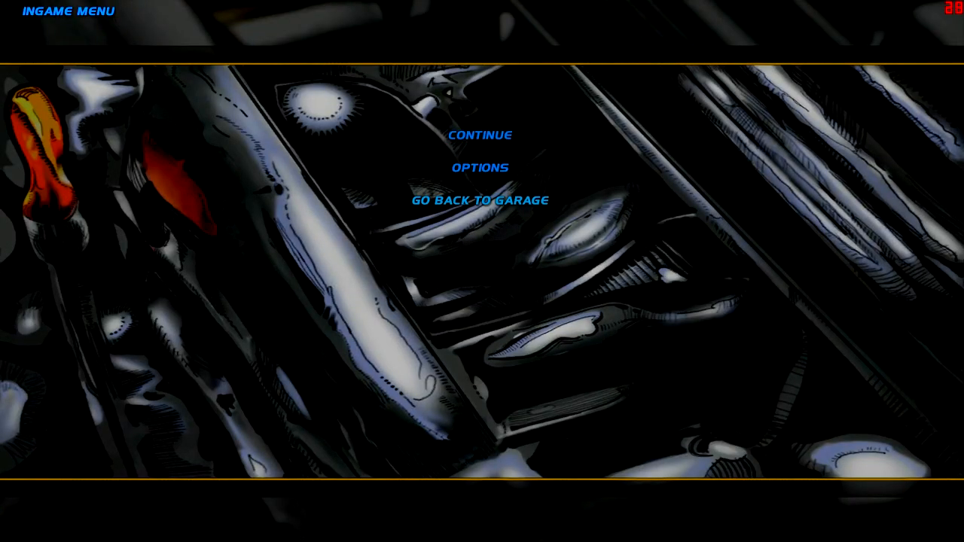